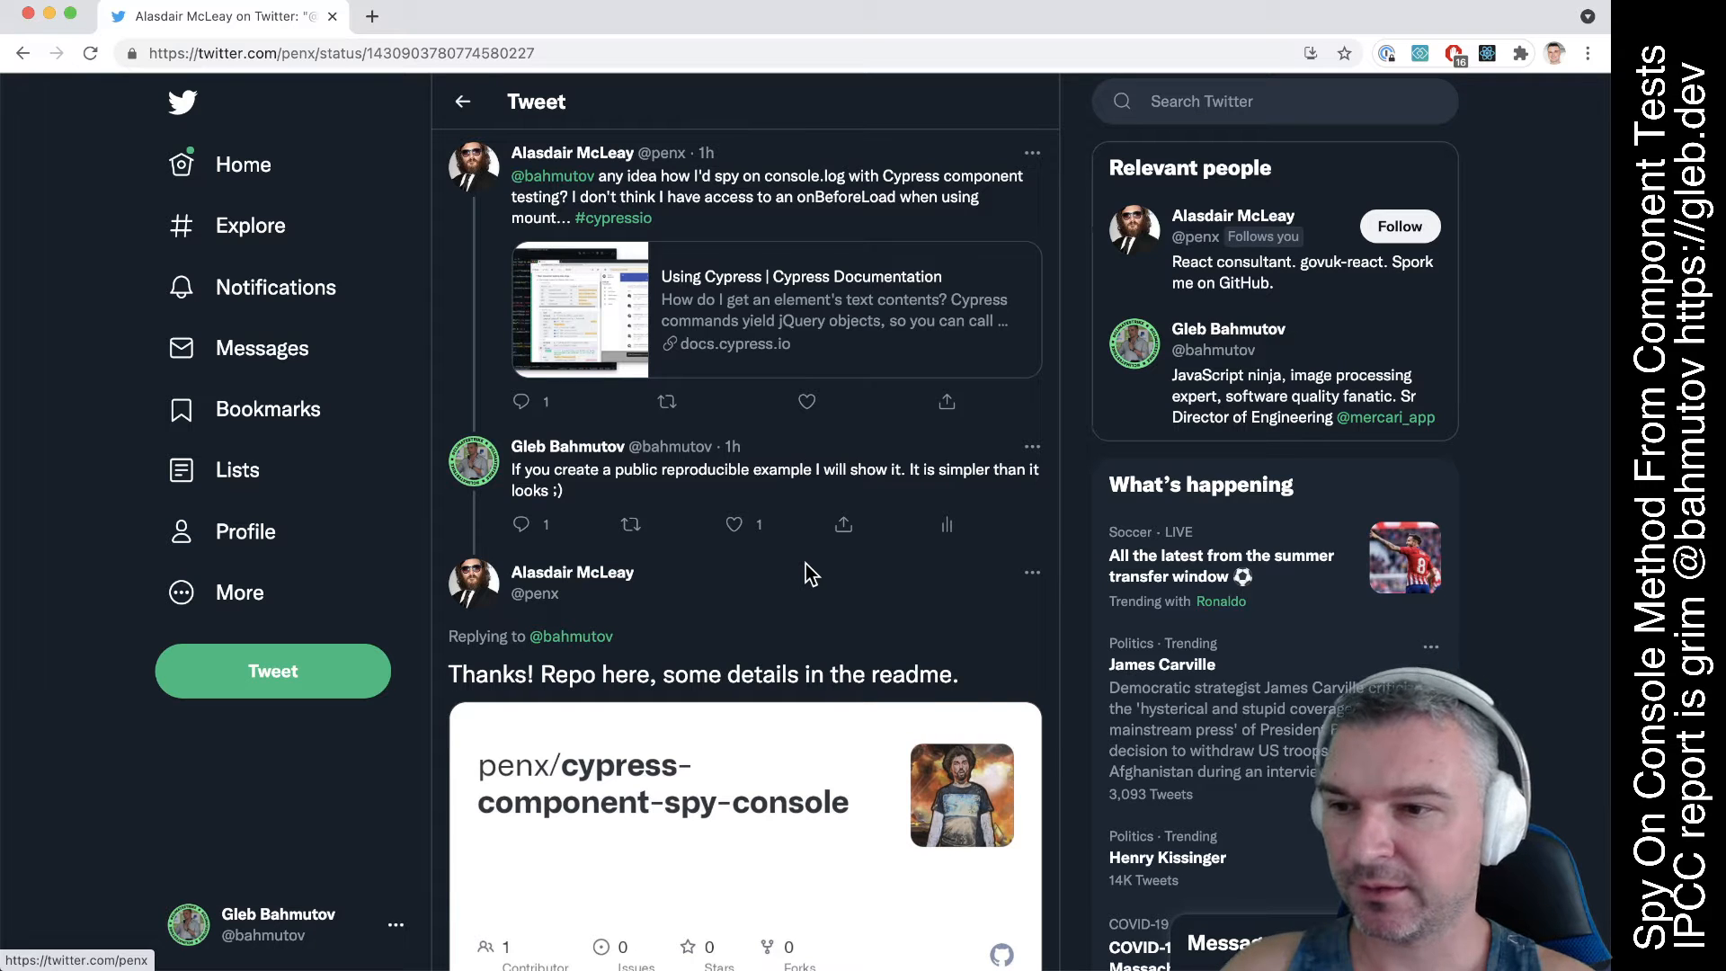
mouse_move(746, 193)
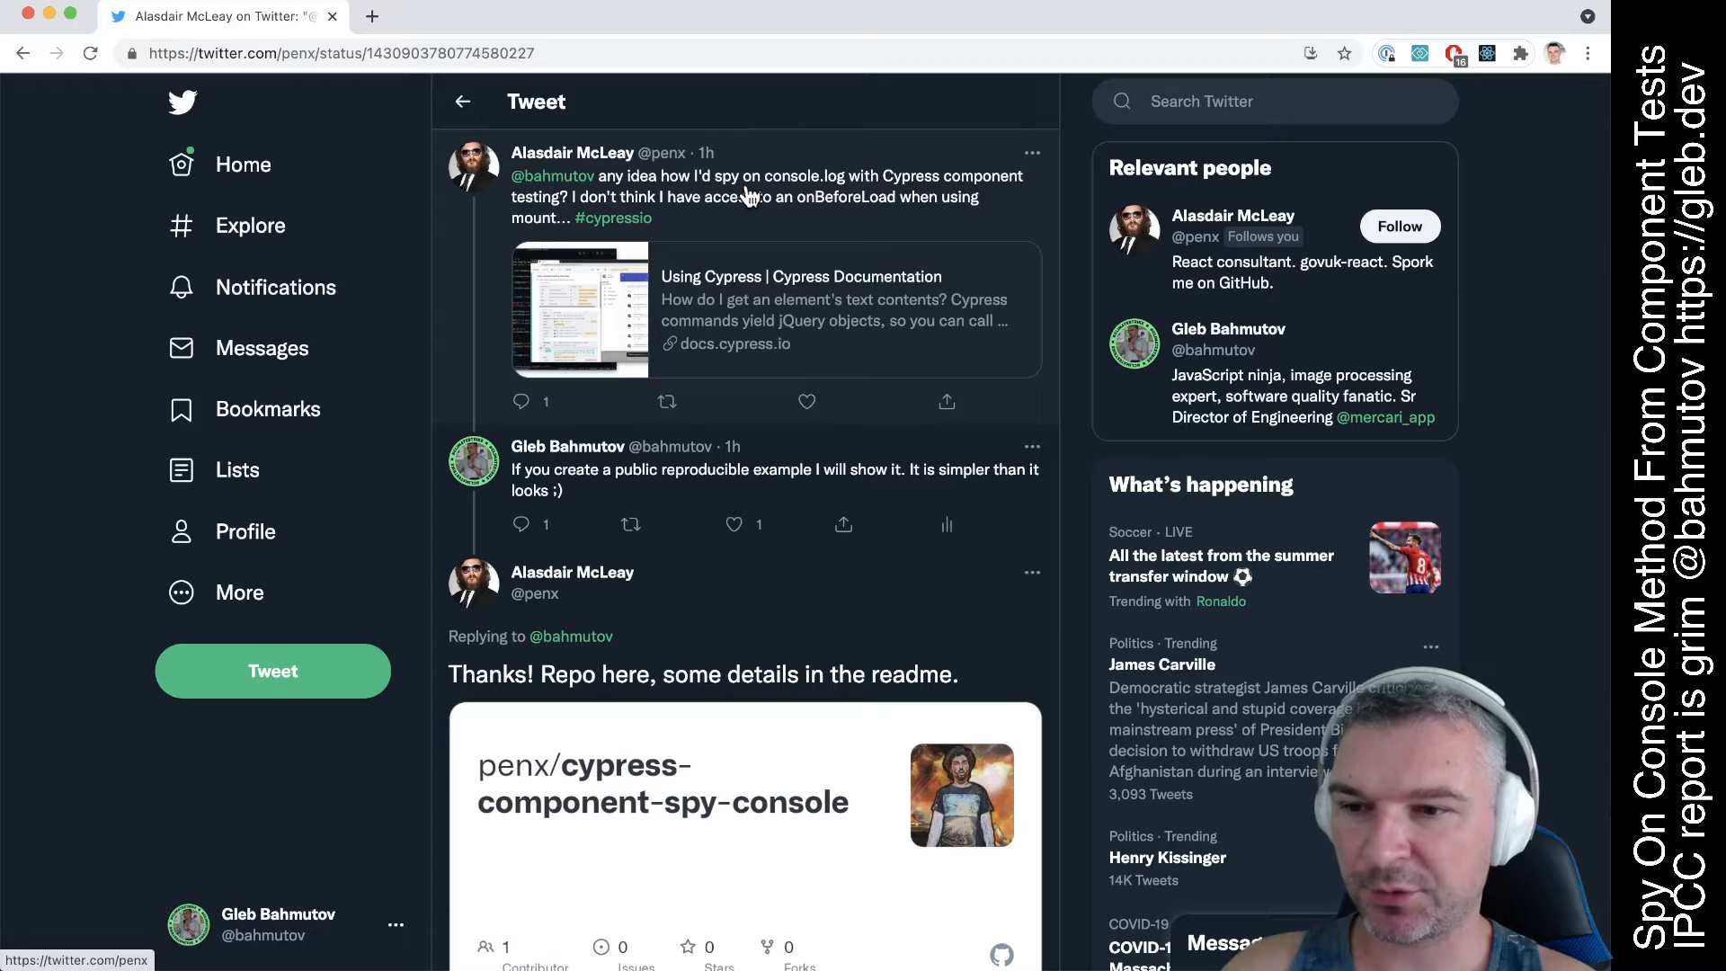
mouse_move(804, 201)
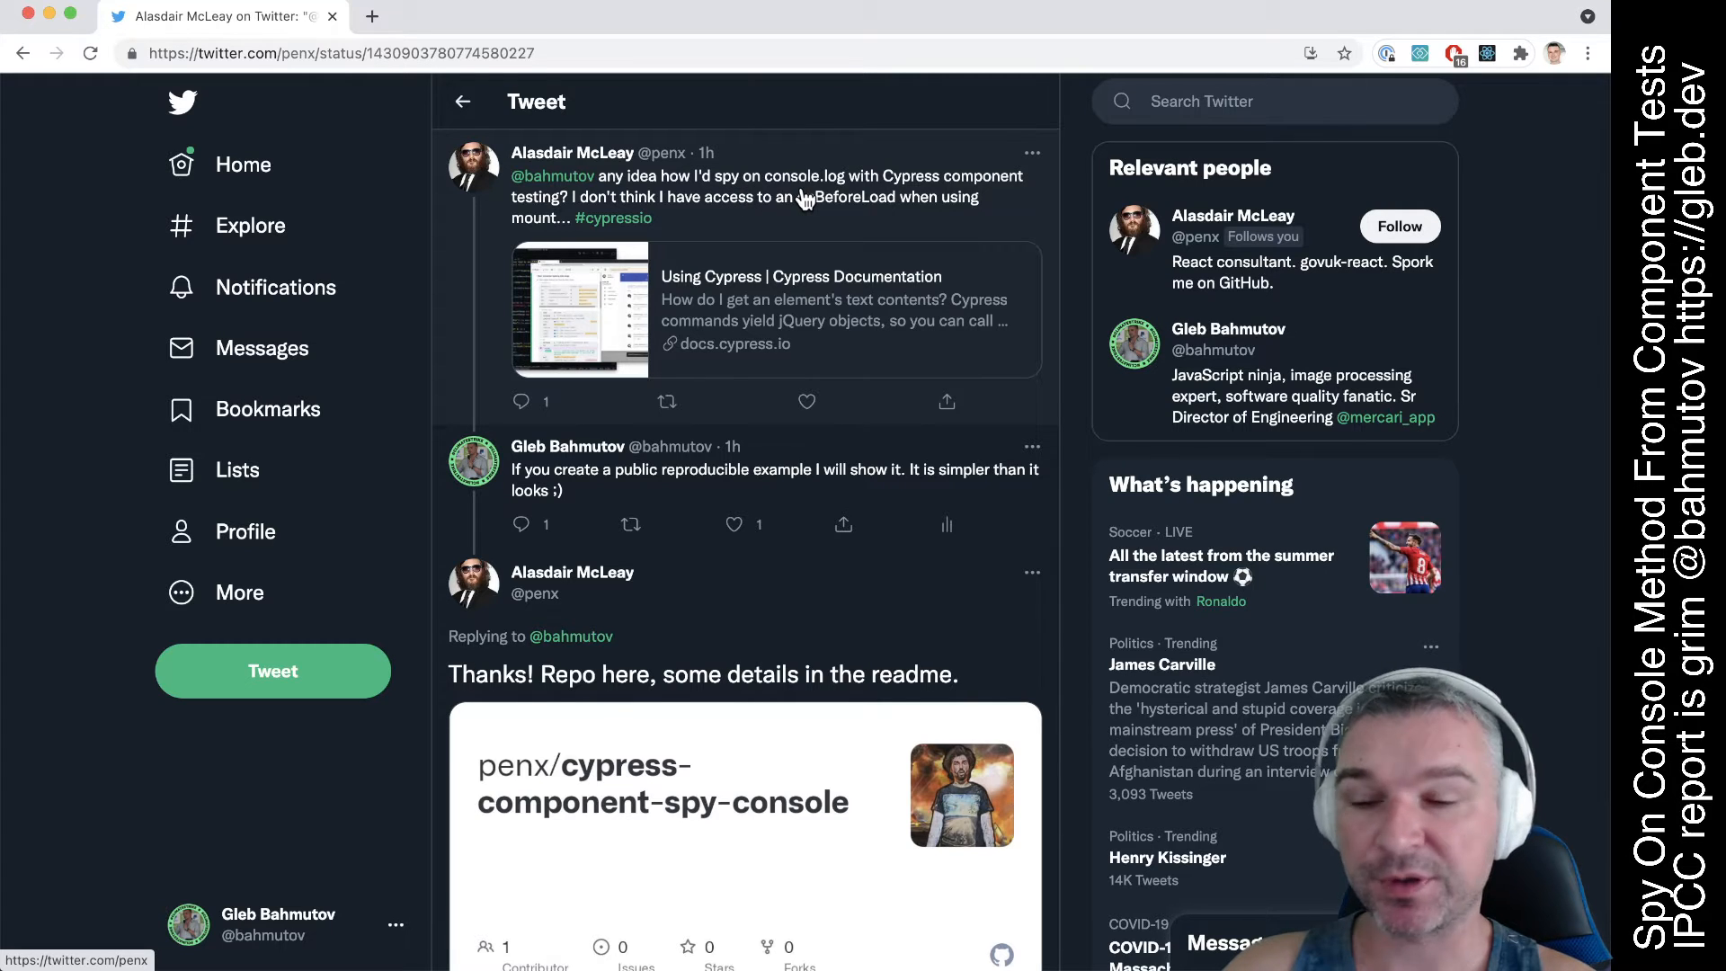
mouse_move(754, 207)
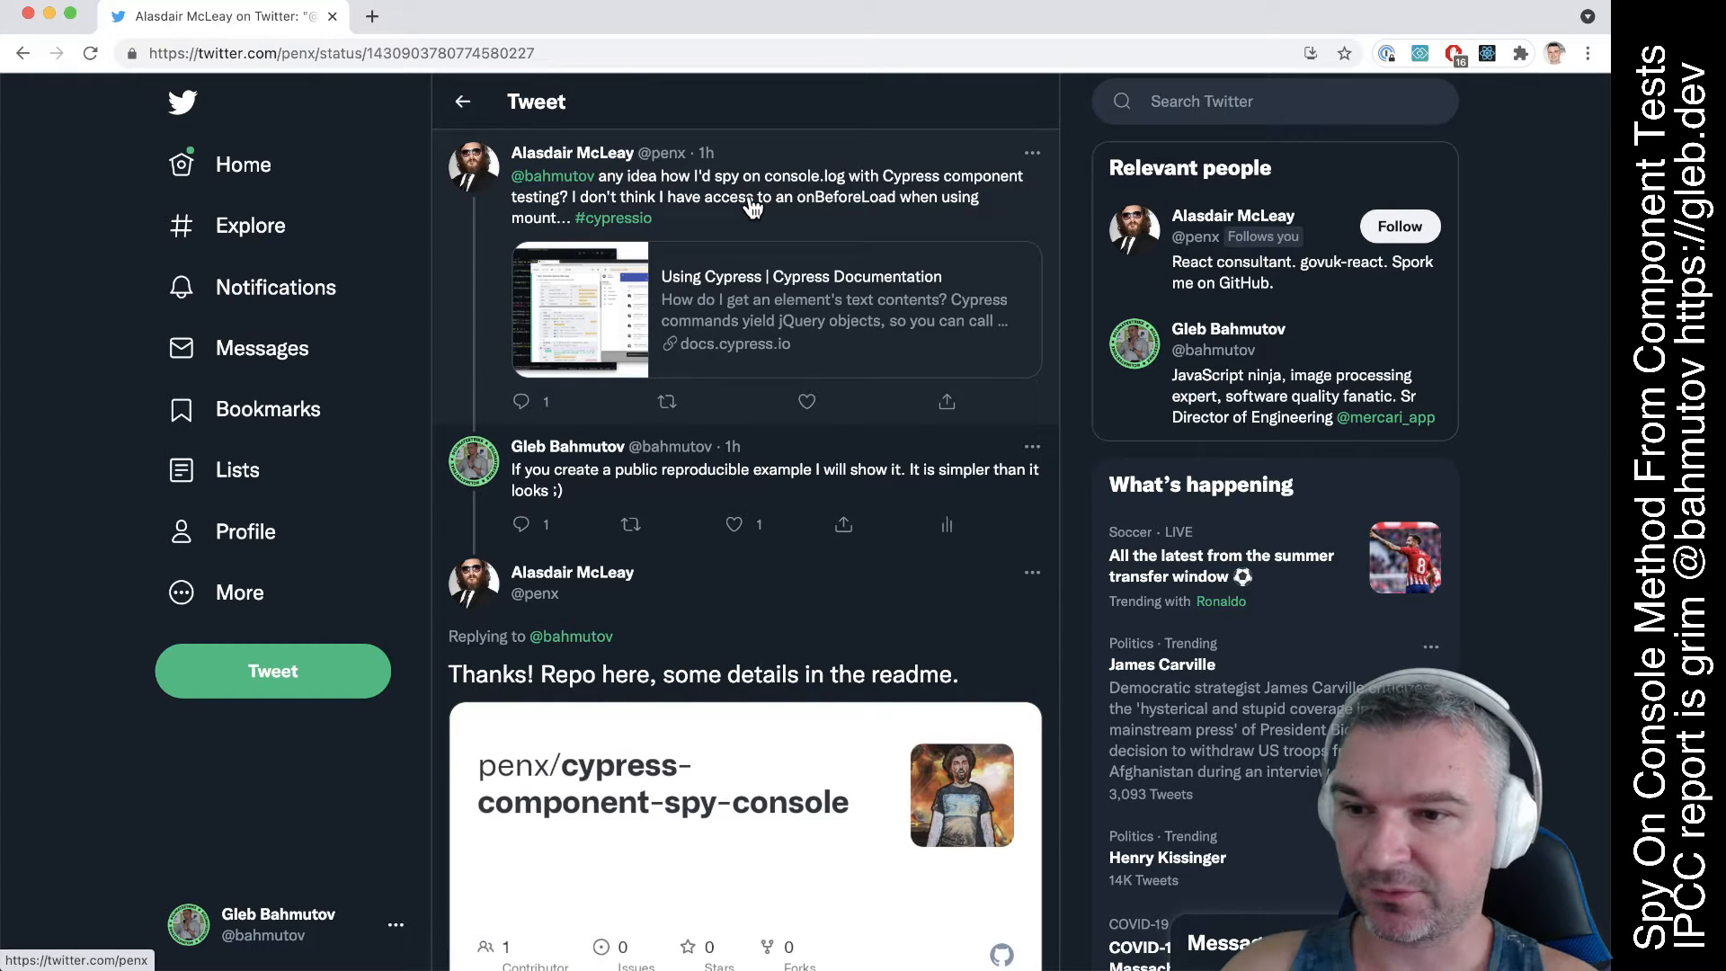
mouse_move(842, 214)
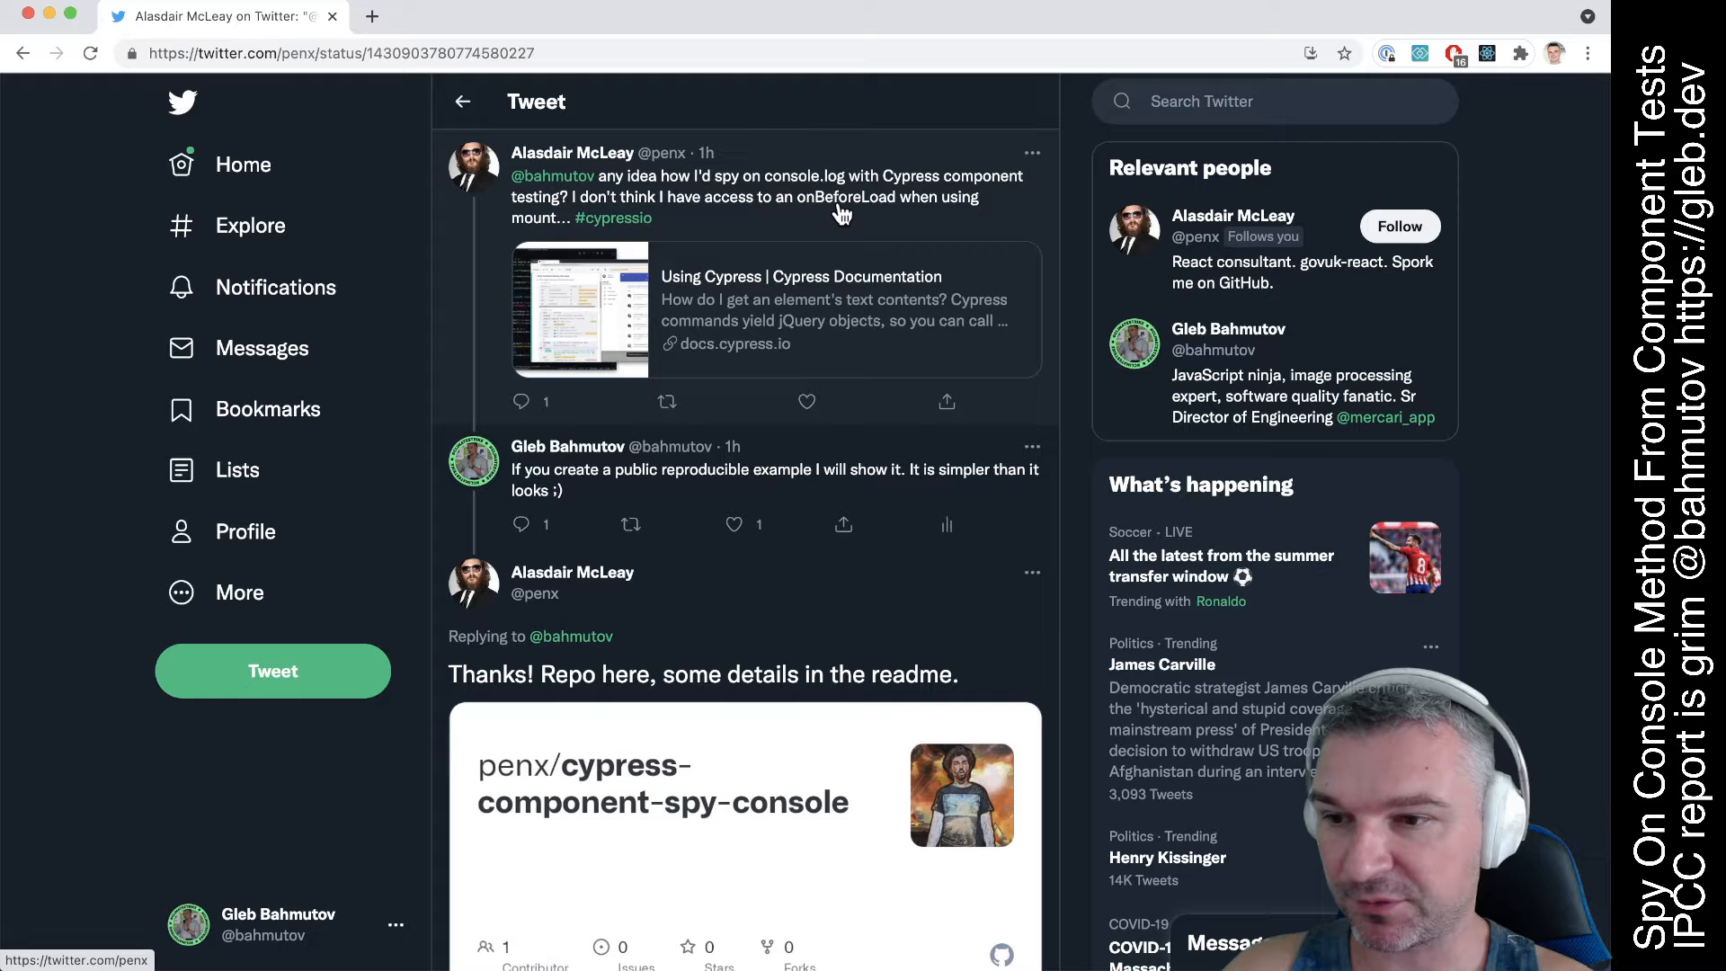
Step: Read the cypress-component-spy-console README on GitHub and bring up its clone address
scroll("down", 3)
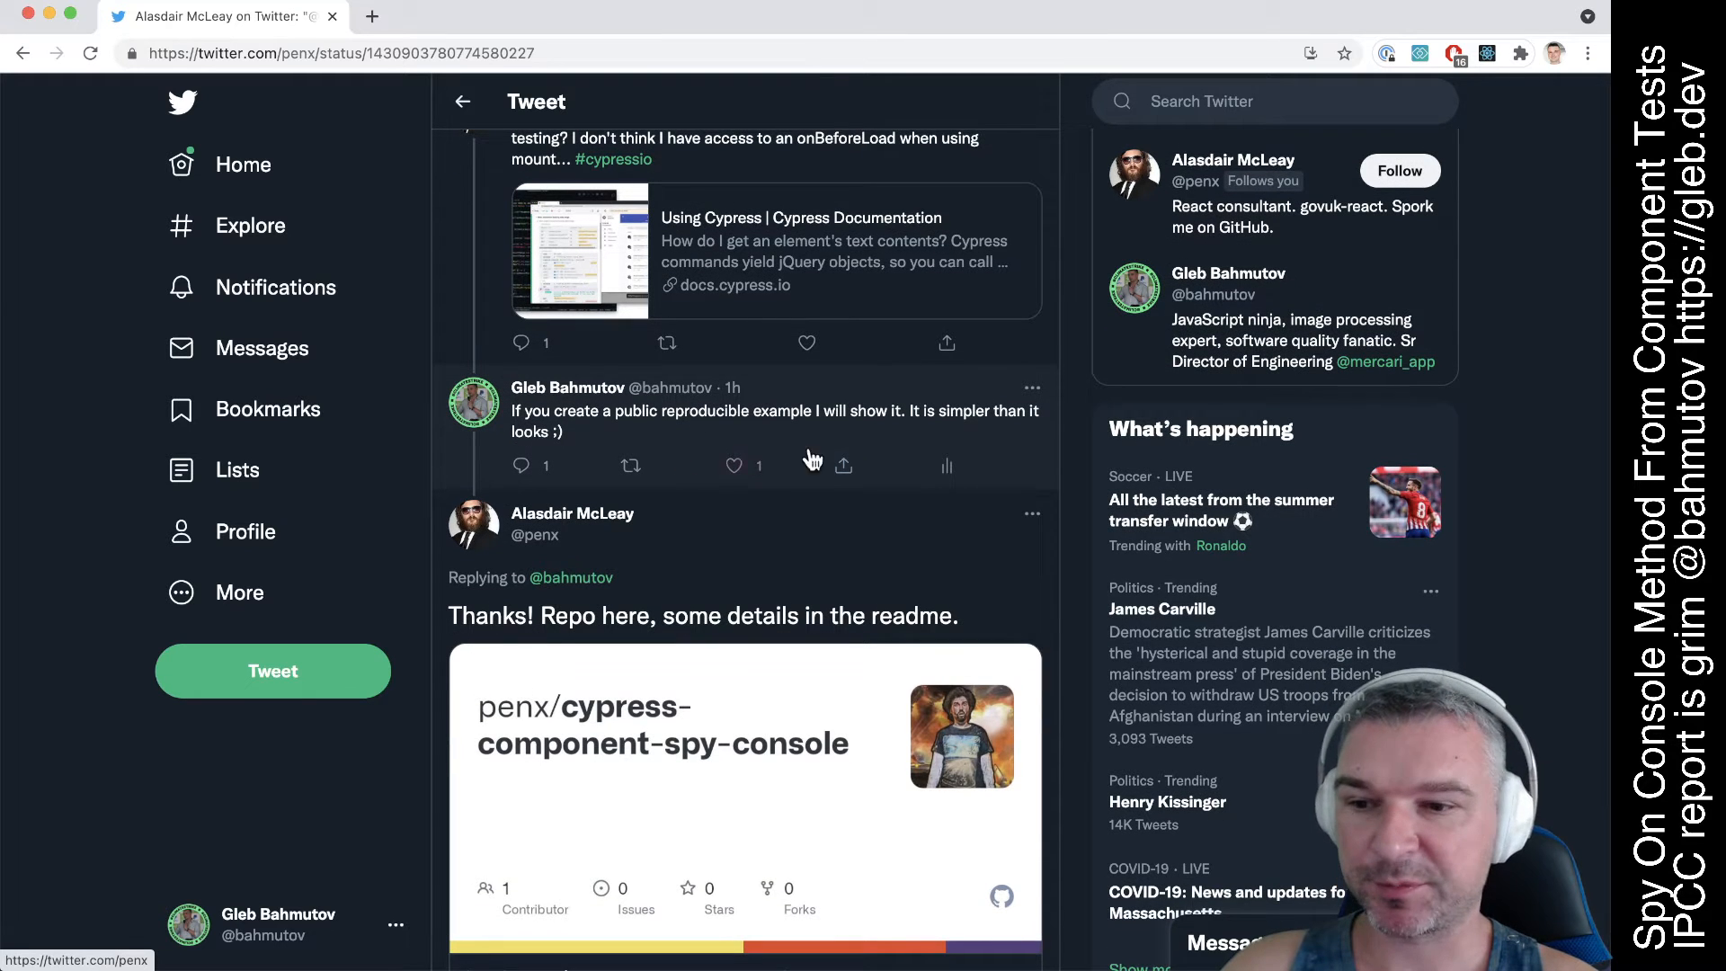
scroll("down", 3)
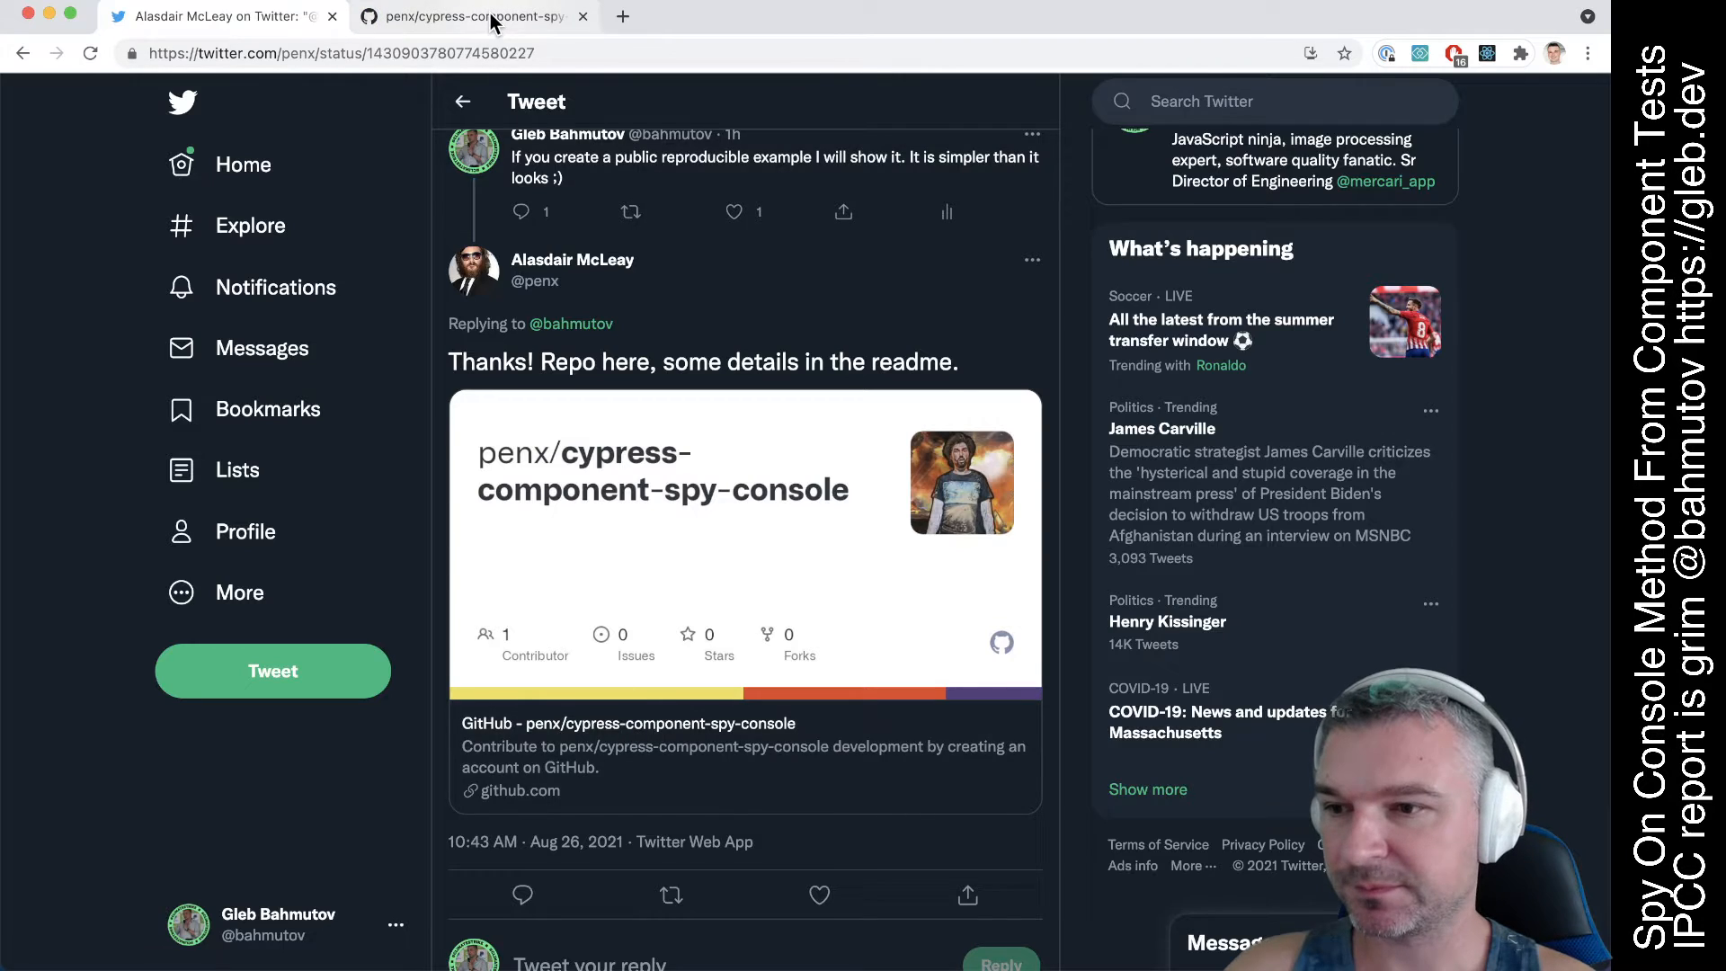
left_click(473, 16)
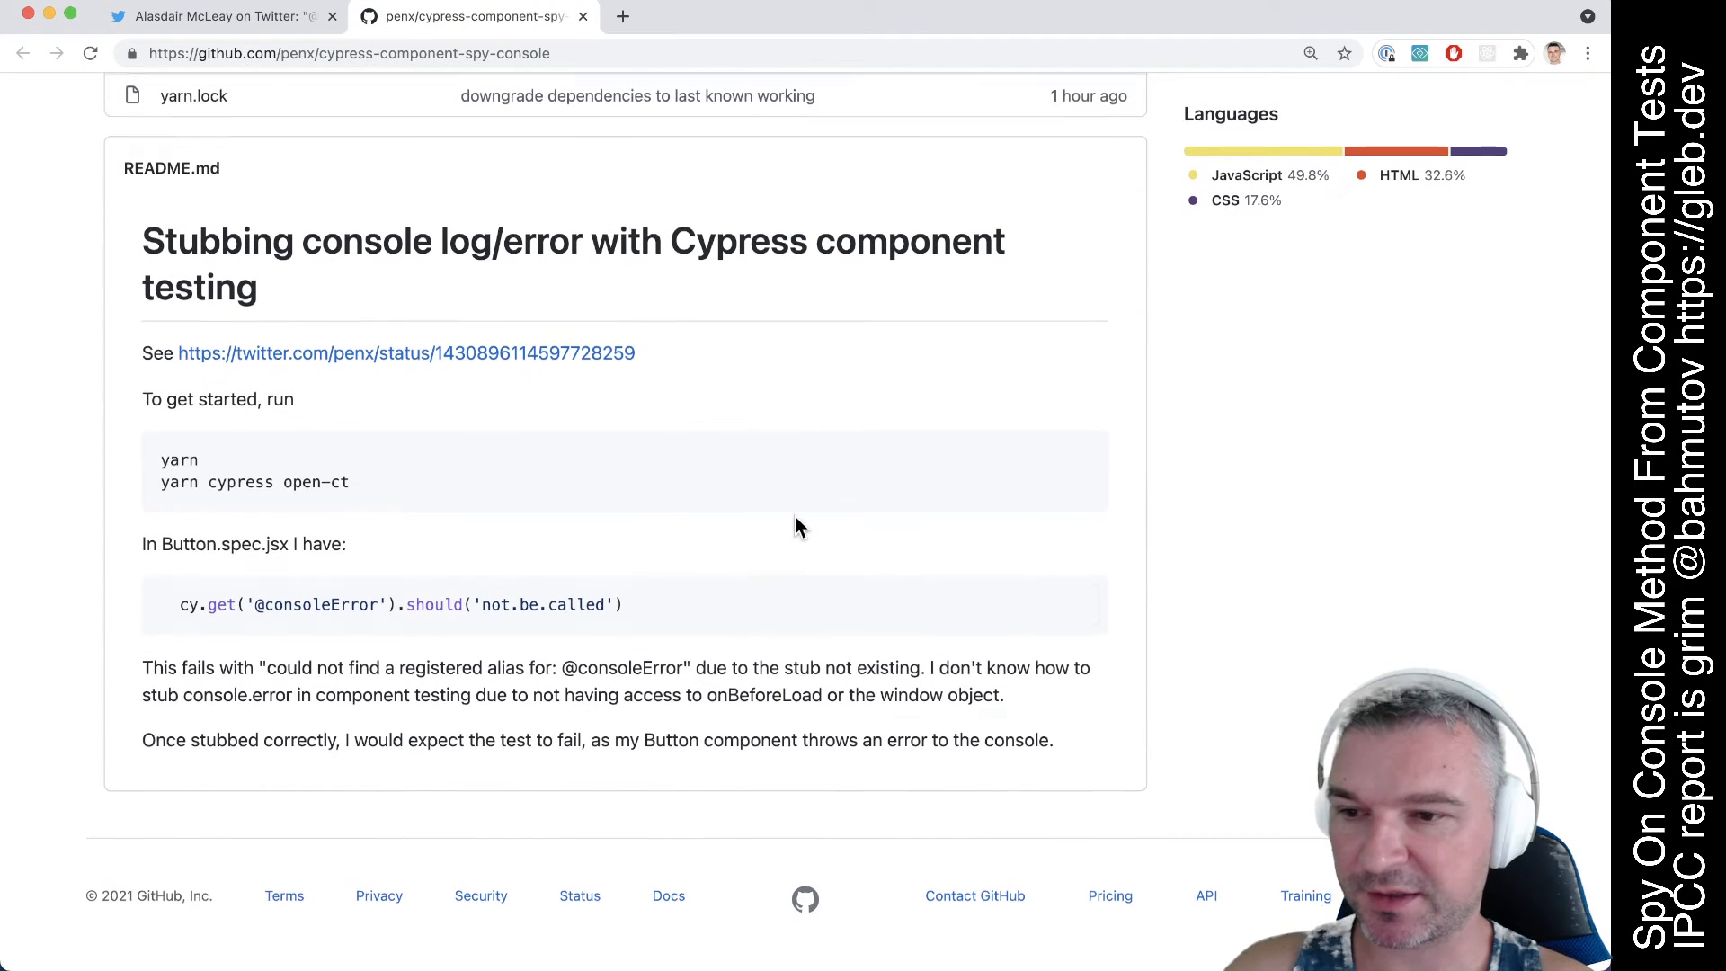
left_click(1083, 329)
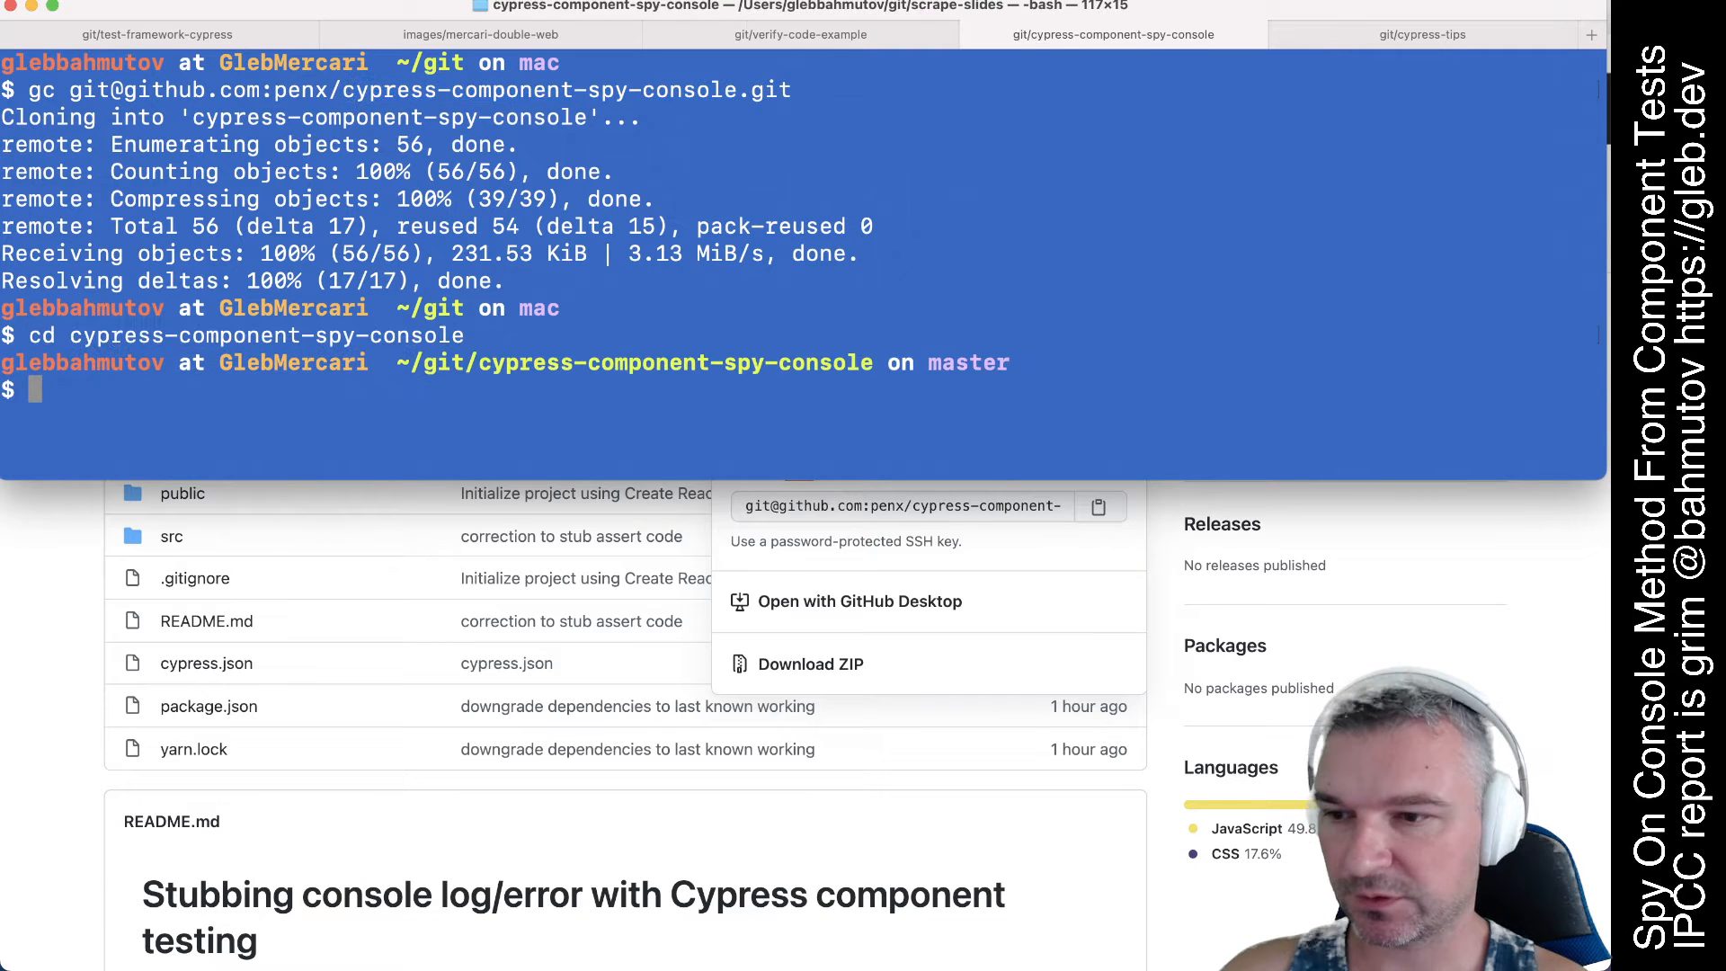
Step: Open the cloned project in VS Code with 'code . &' and run yarn
type("code . &")
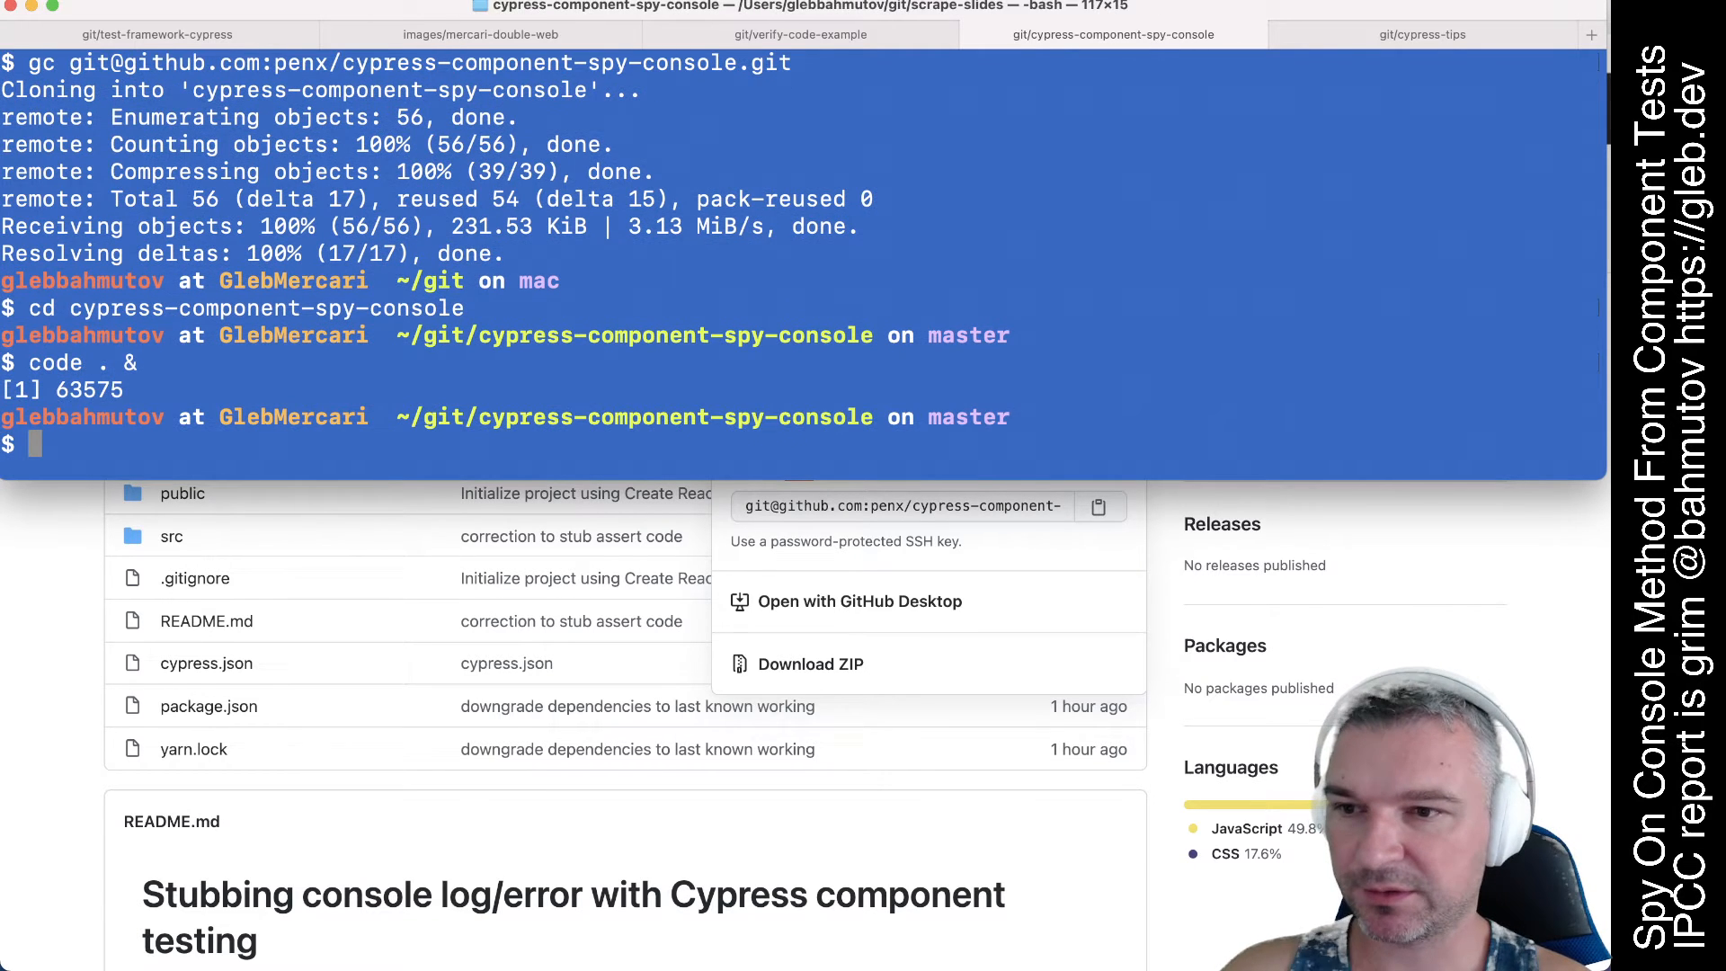
type("yarn")
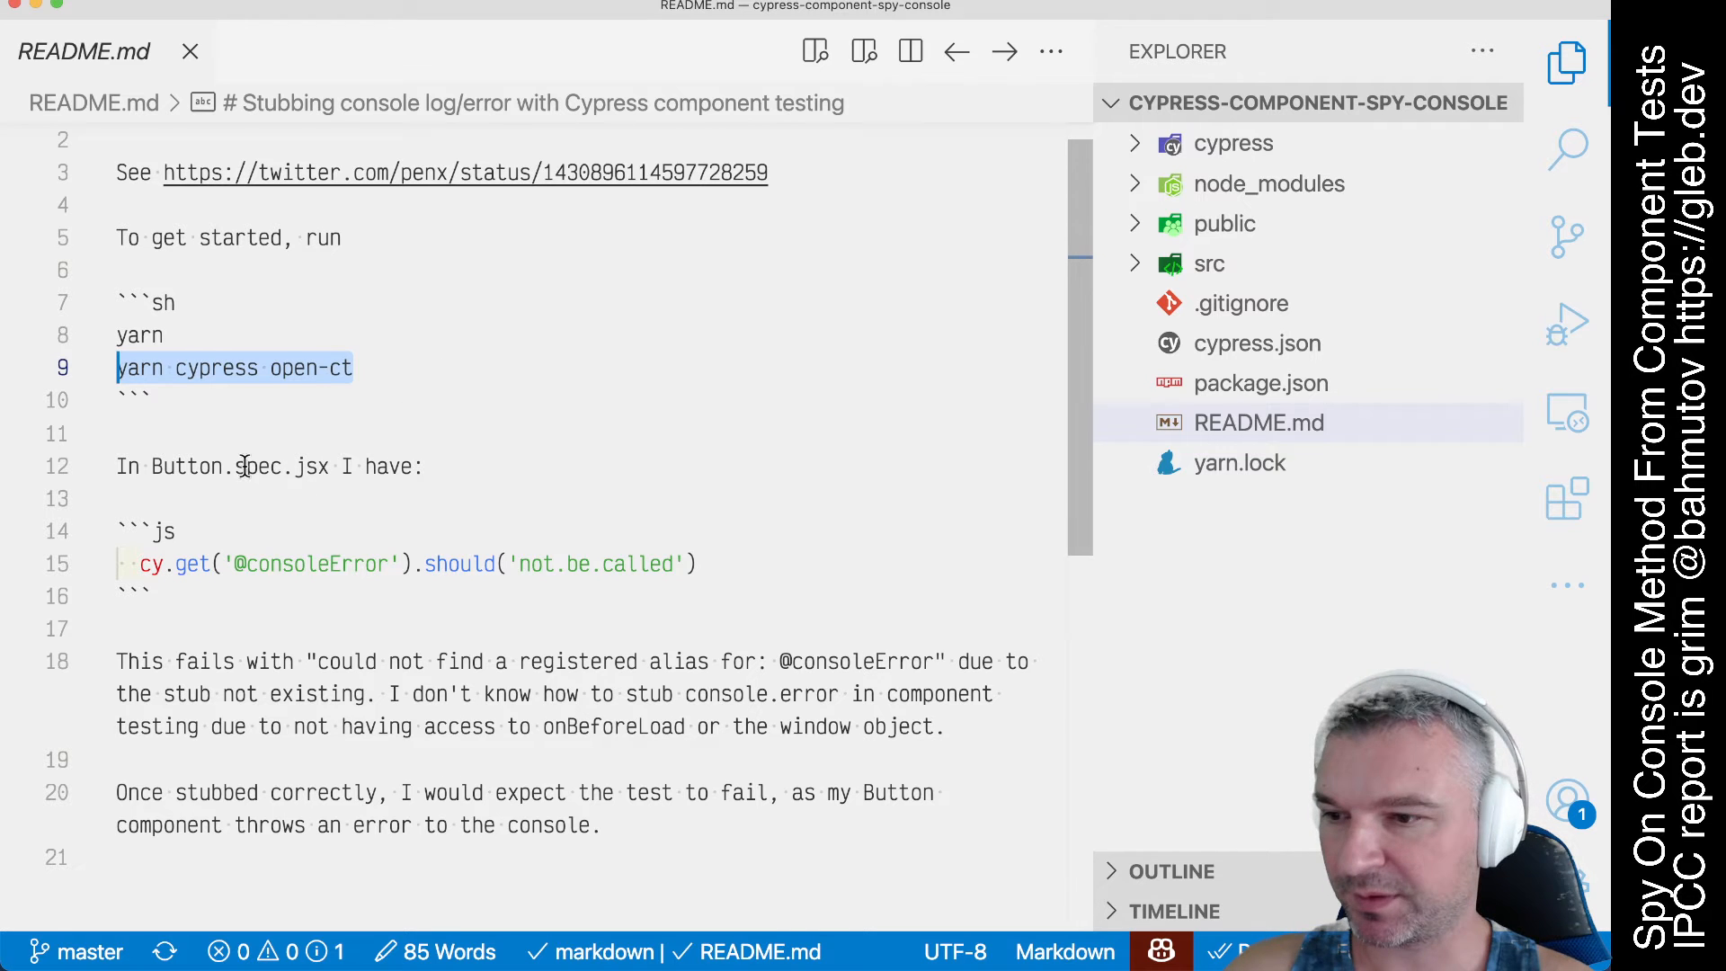
Step: Review src/components/Button.spec.jsx, then bring up the Cypress component test runner
left_click(1207, 263)
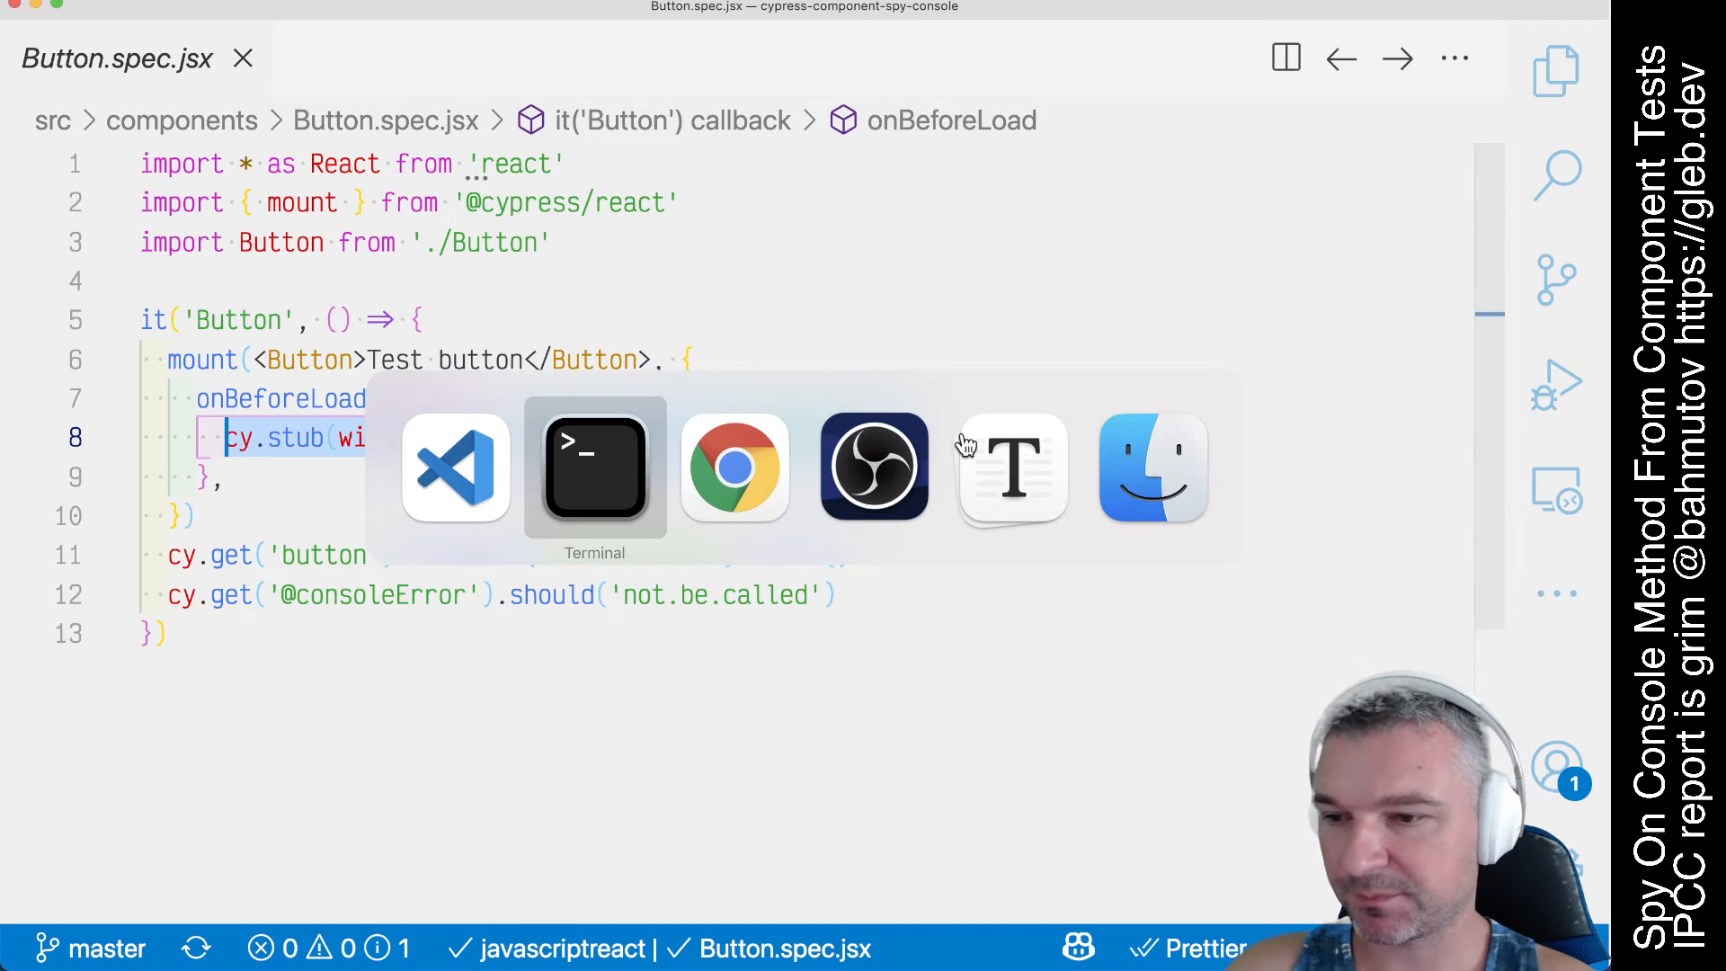
left_click(594, 466)
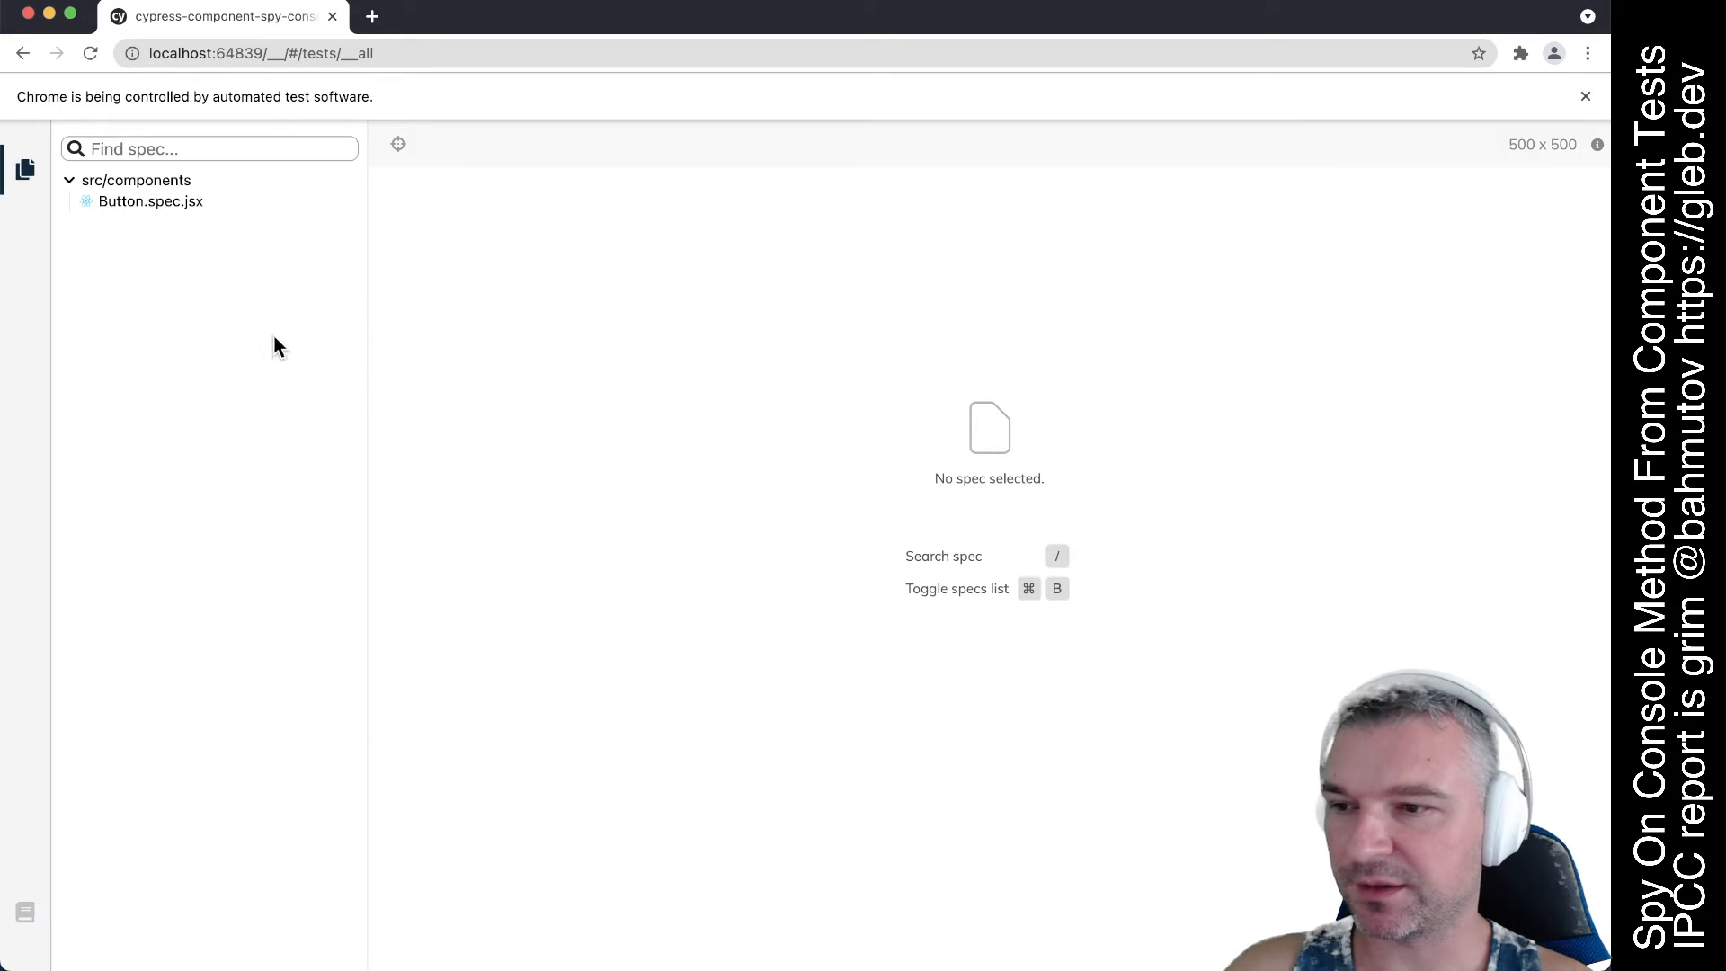
left_click(151, 201)
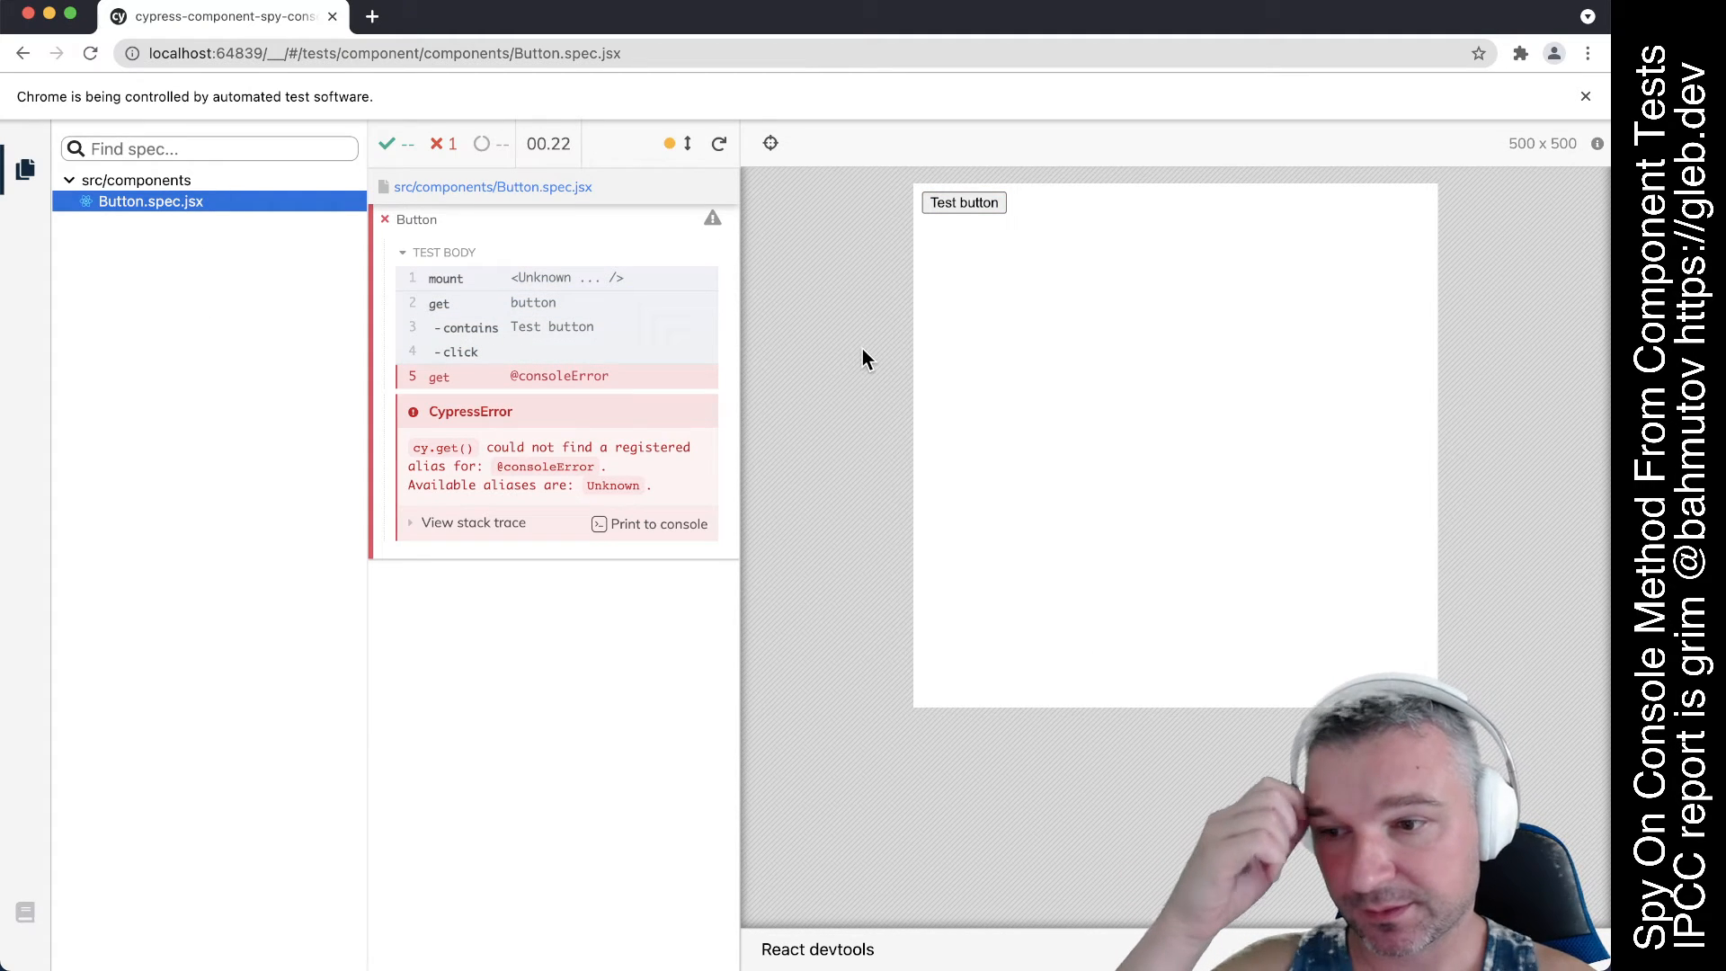
mouse_move(660, 456)
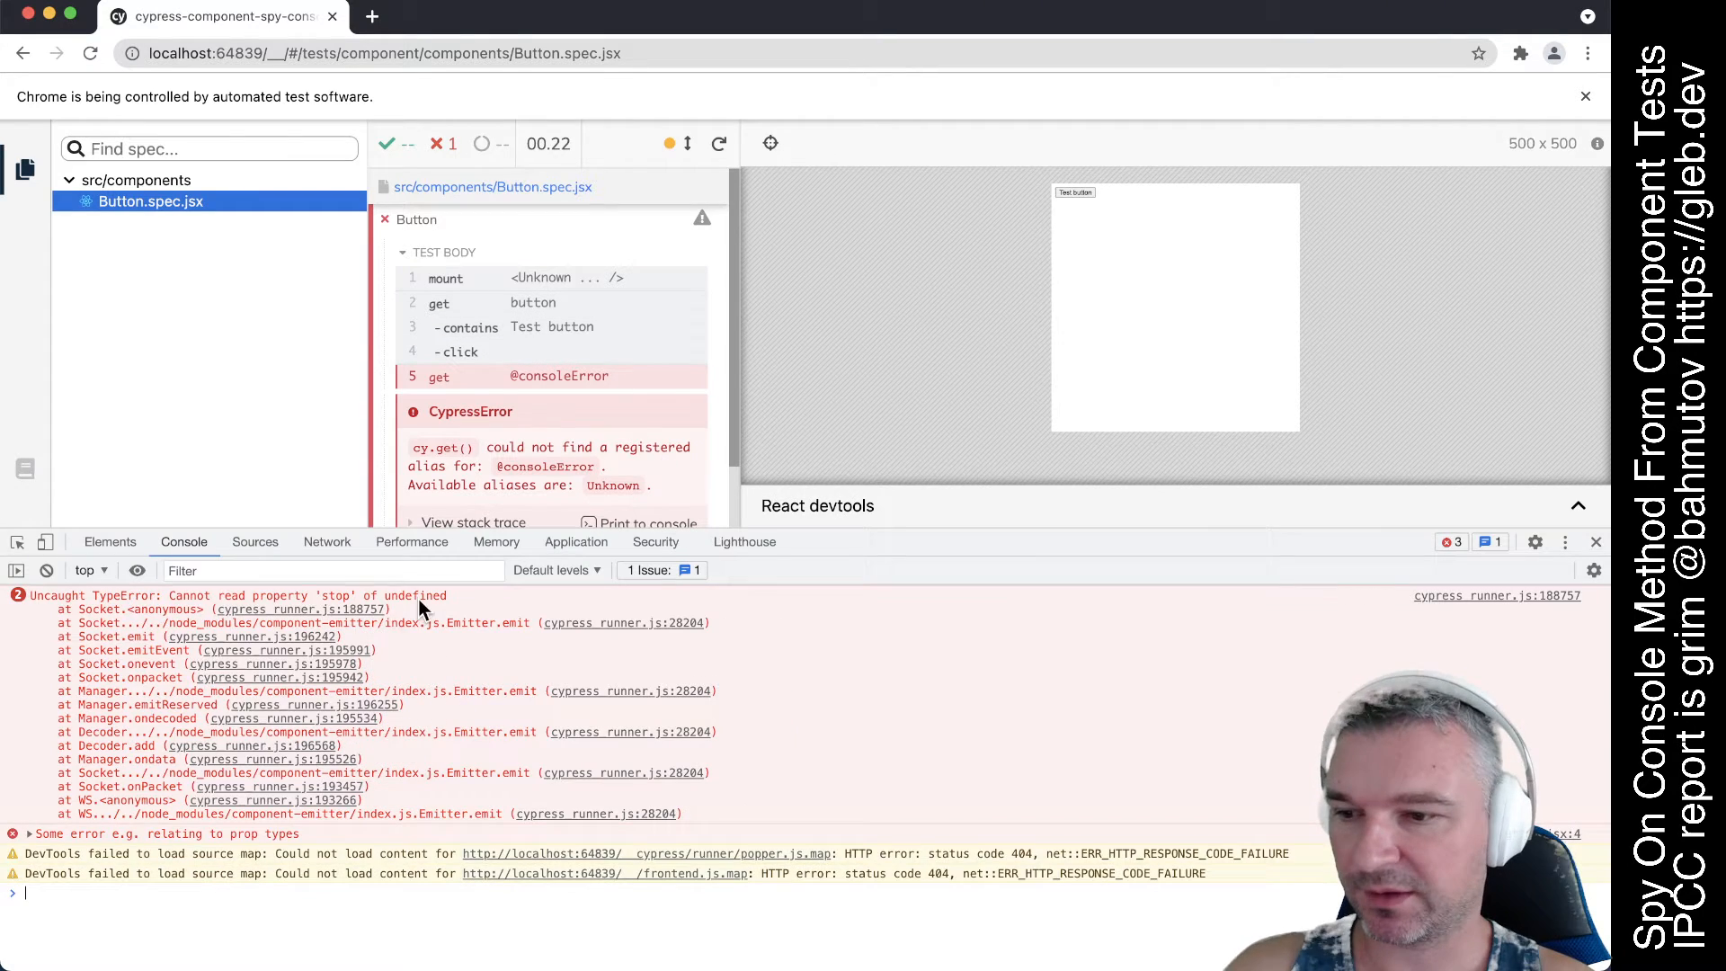
Step: Expand the 'Some error e.g. relating to prop types' entry from Button.jsx in the DevTools console
left_click(46, 570)
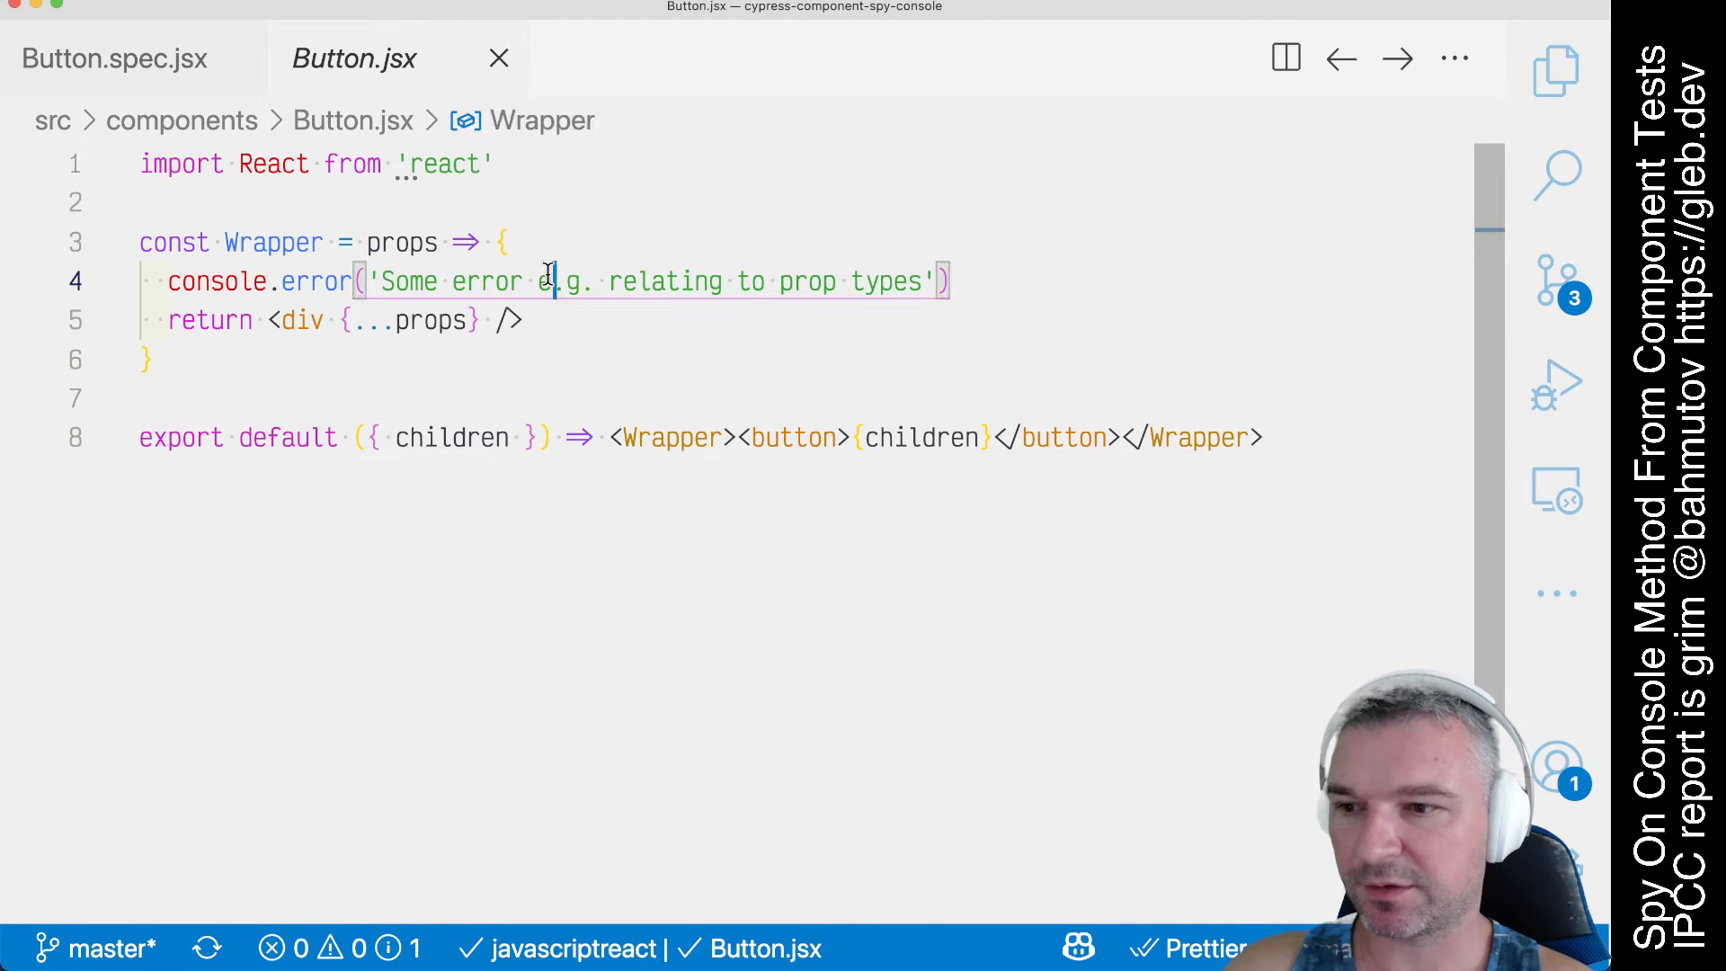
left_click(114, 58)
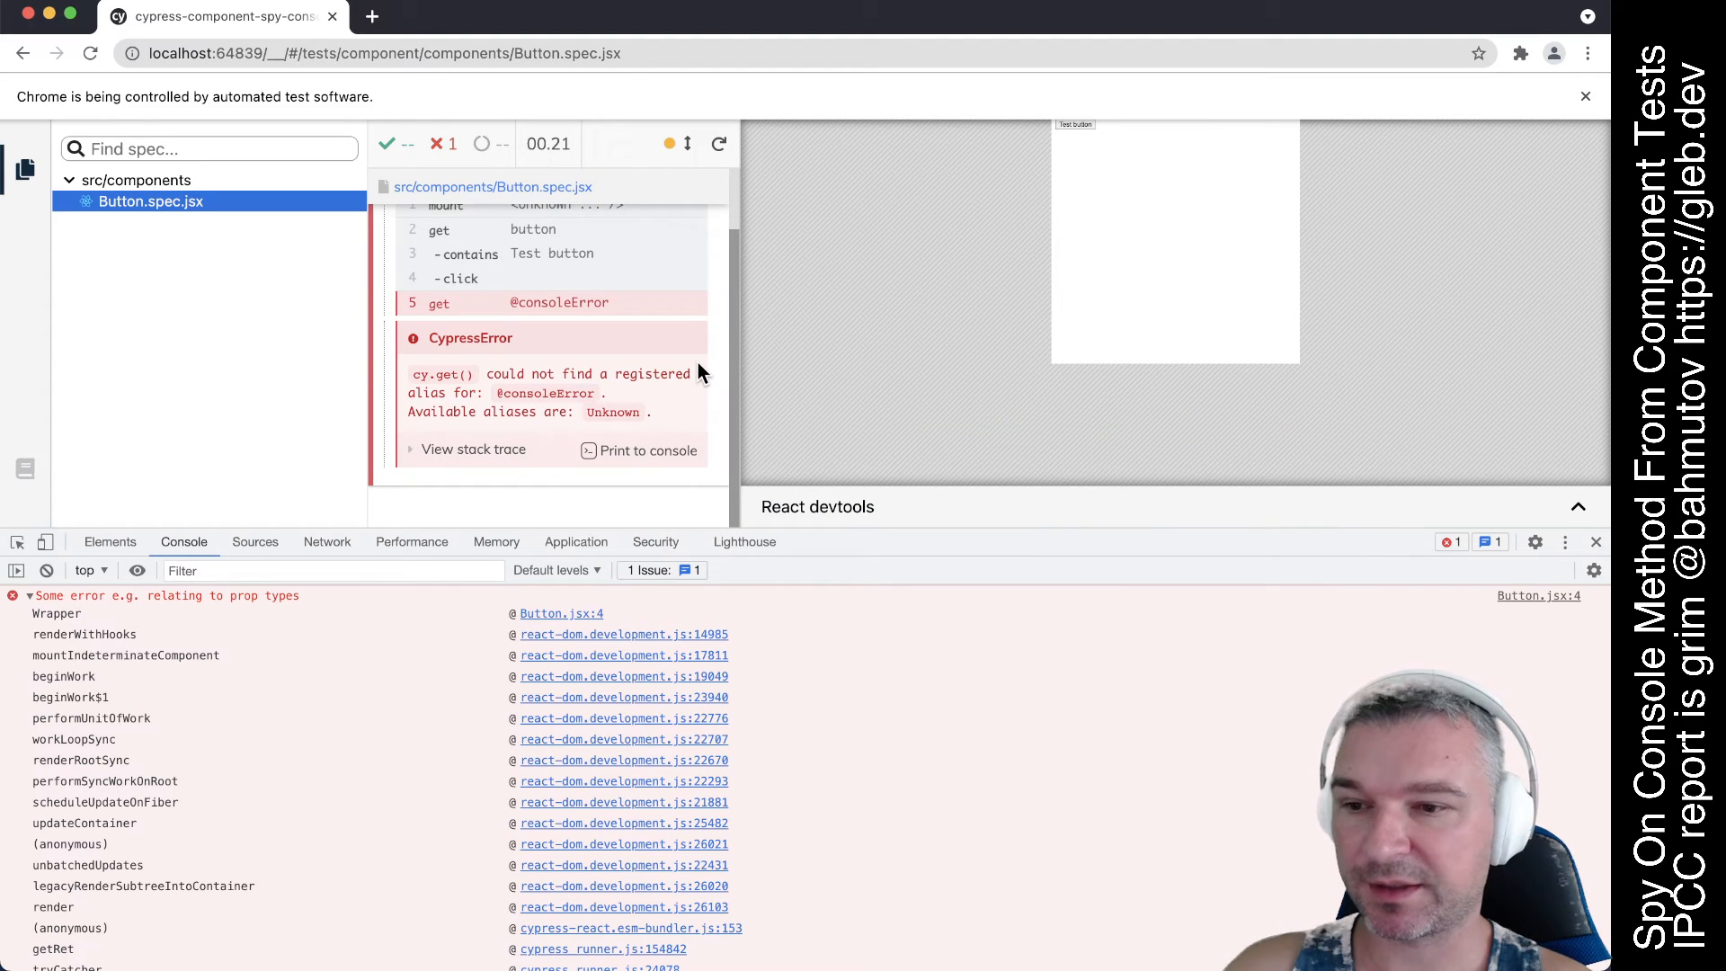
mouse_move(1134, 204)
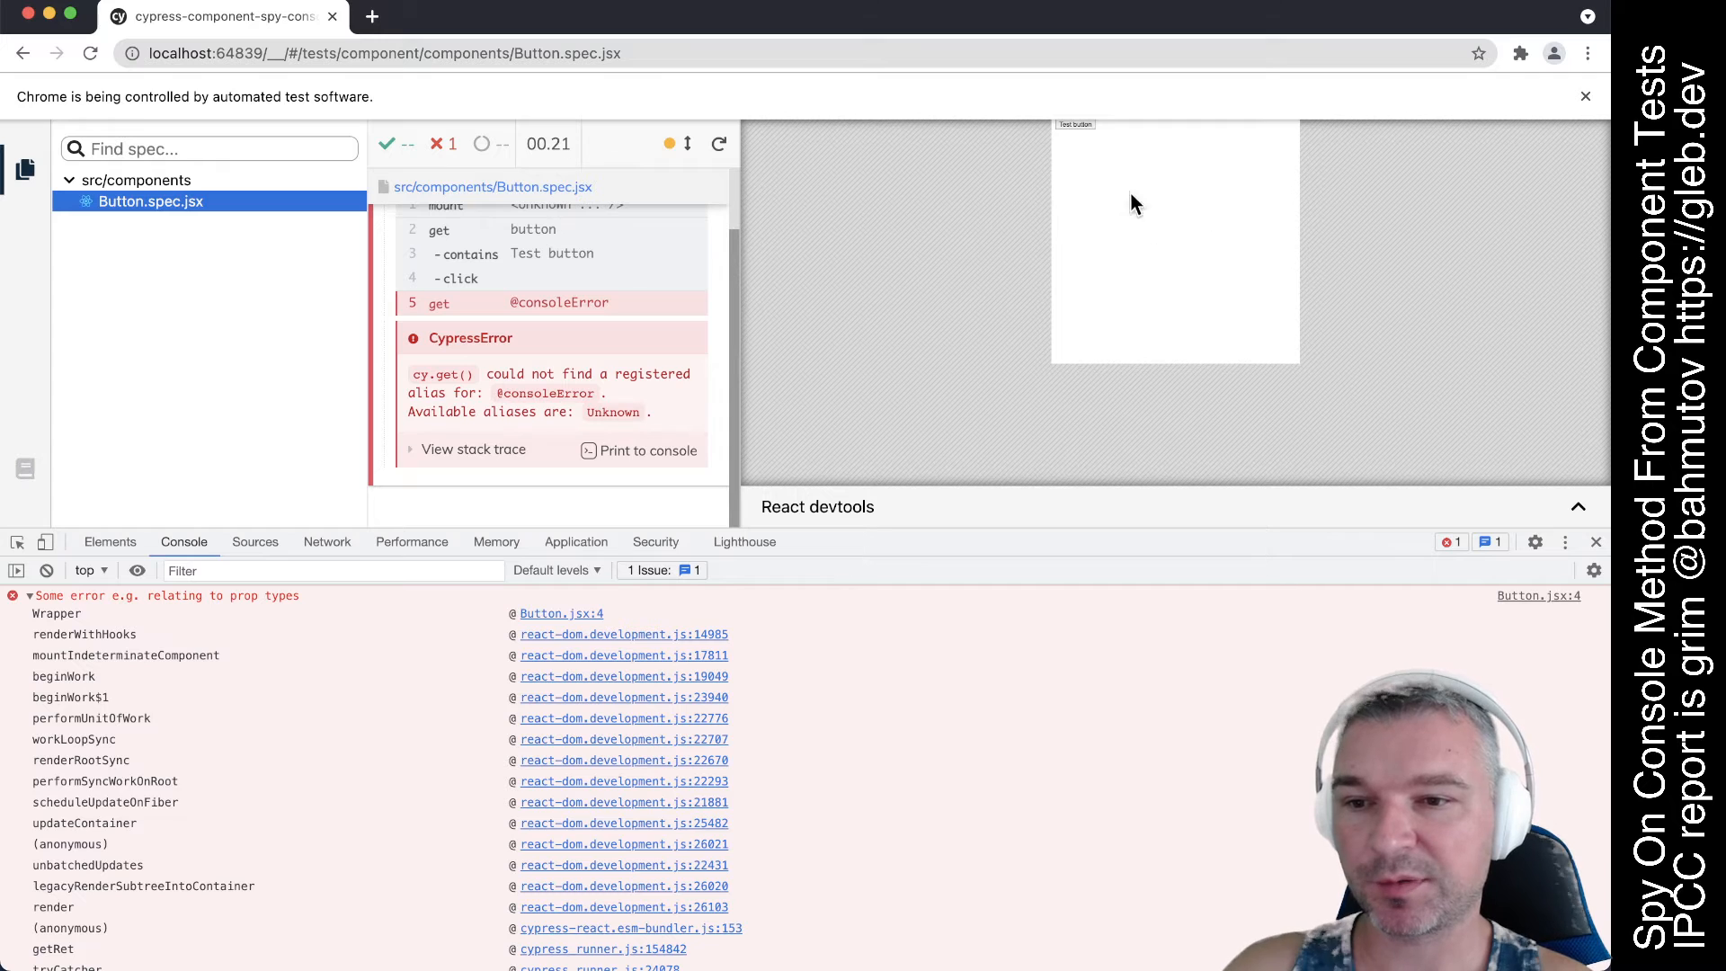
mouse_move(839, 417)
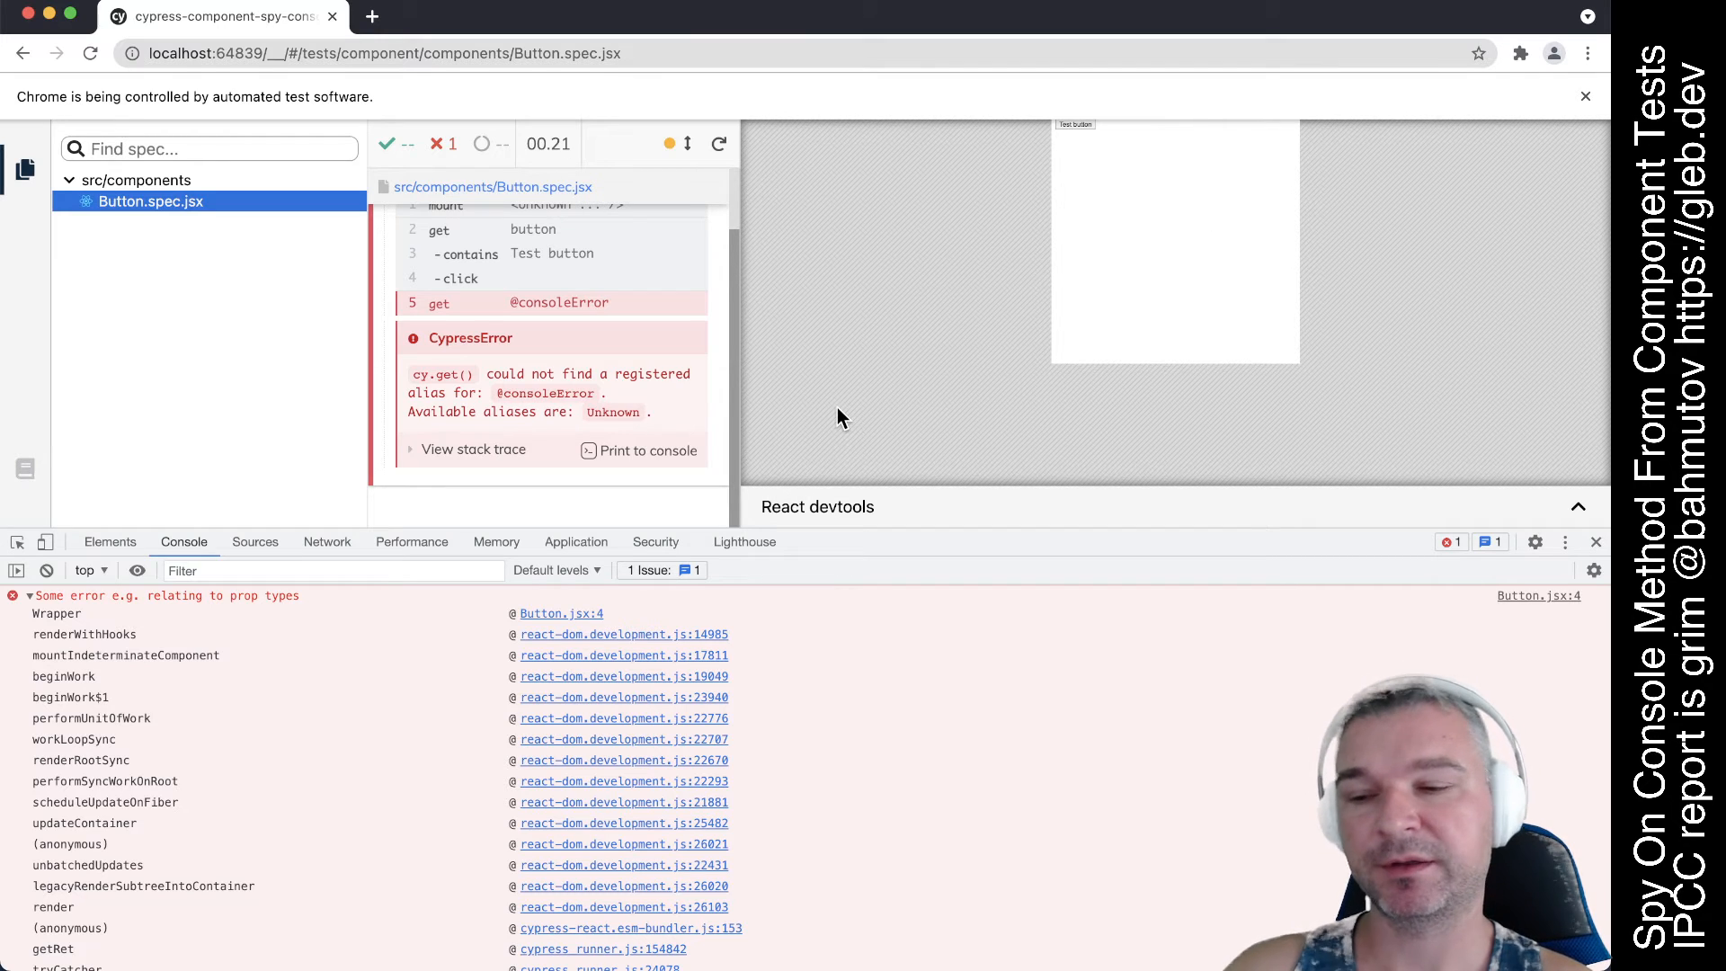
mouse_move(875, 471)
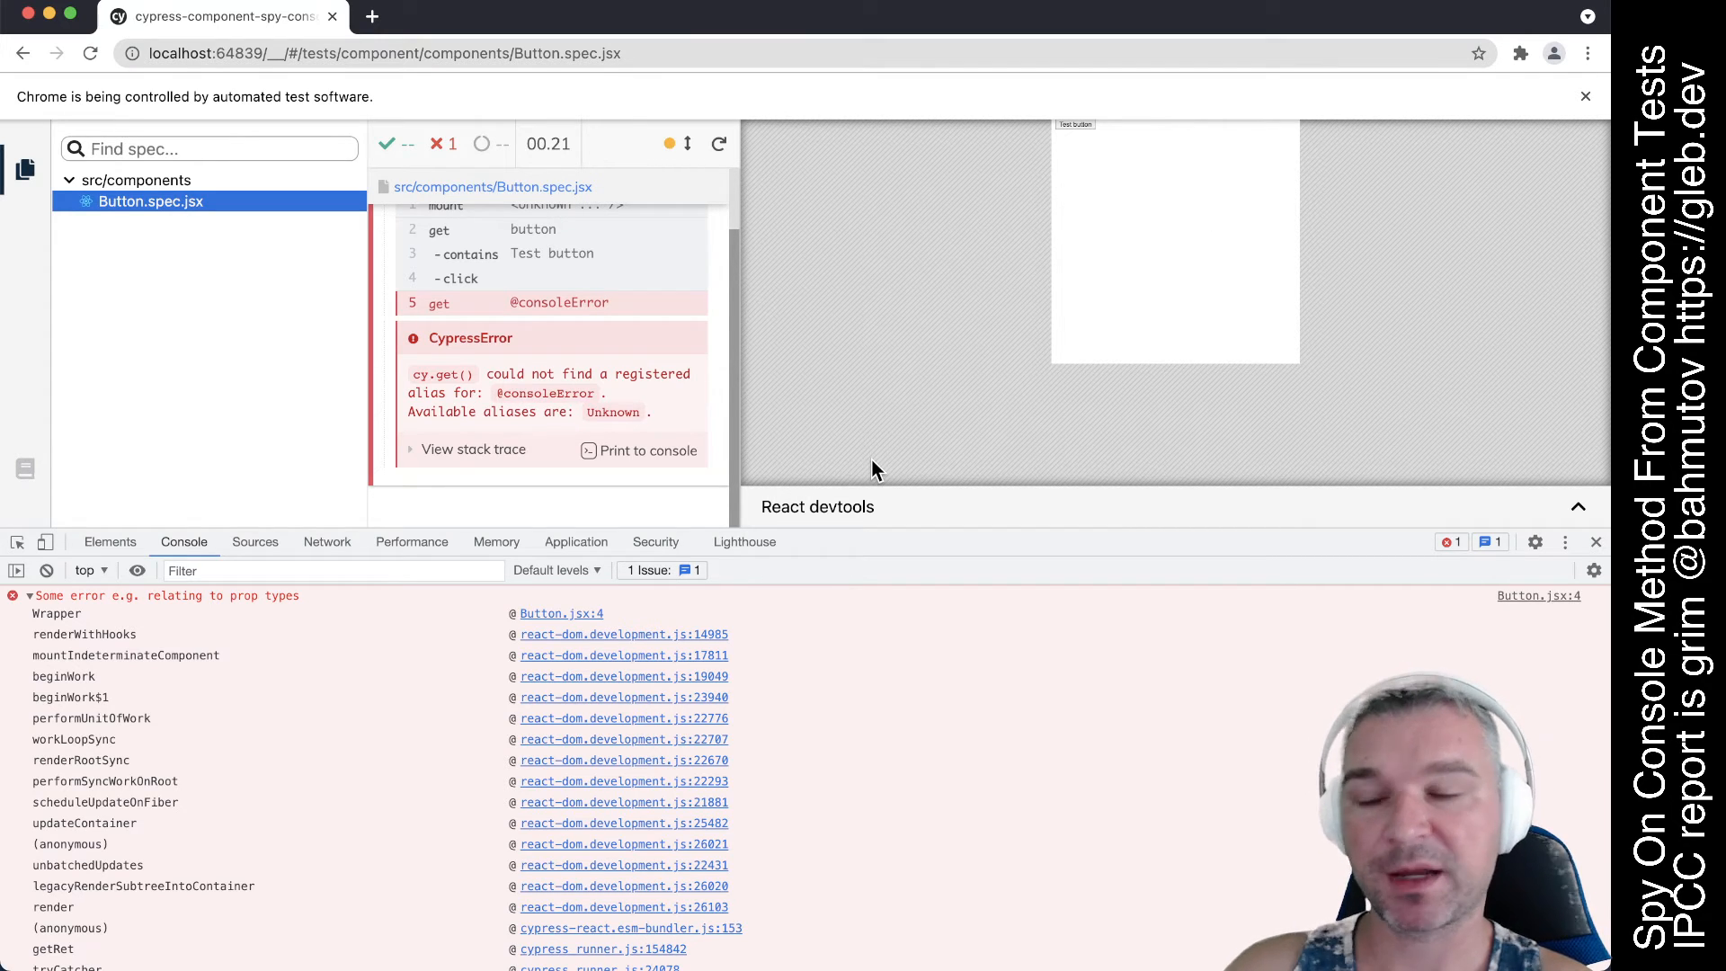
Step: Check the console context list, then add cy.stub(console, 'error').as('consoleError') before mount
left_click(90, 569)
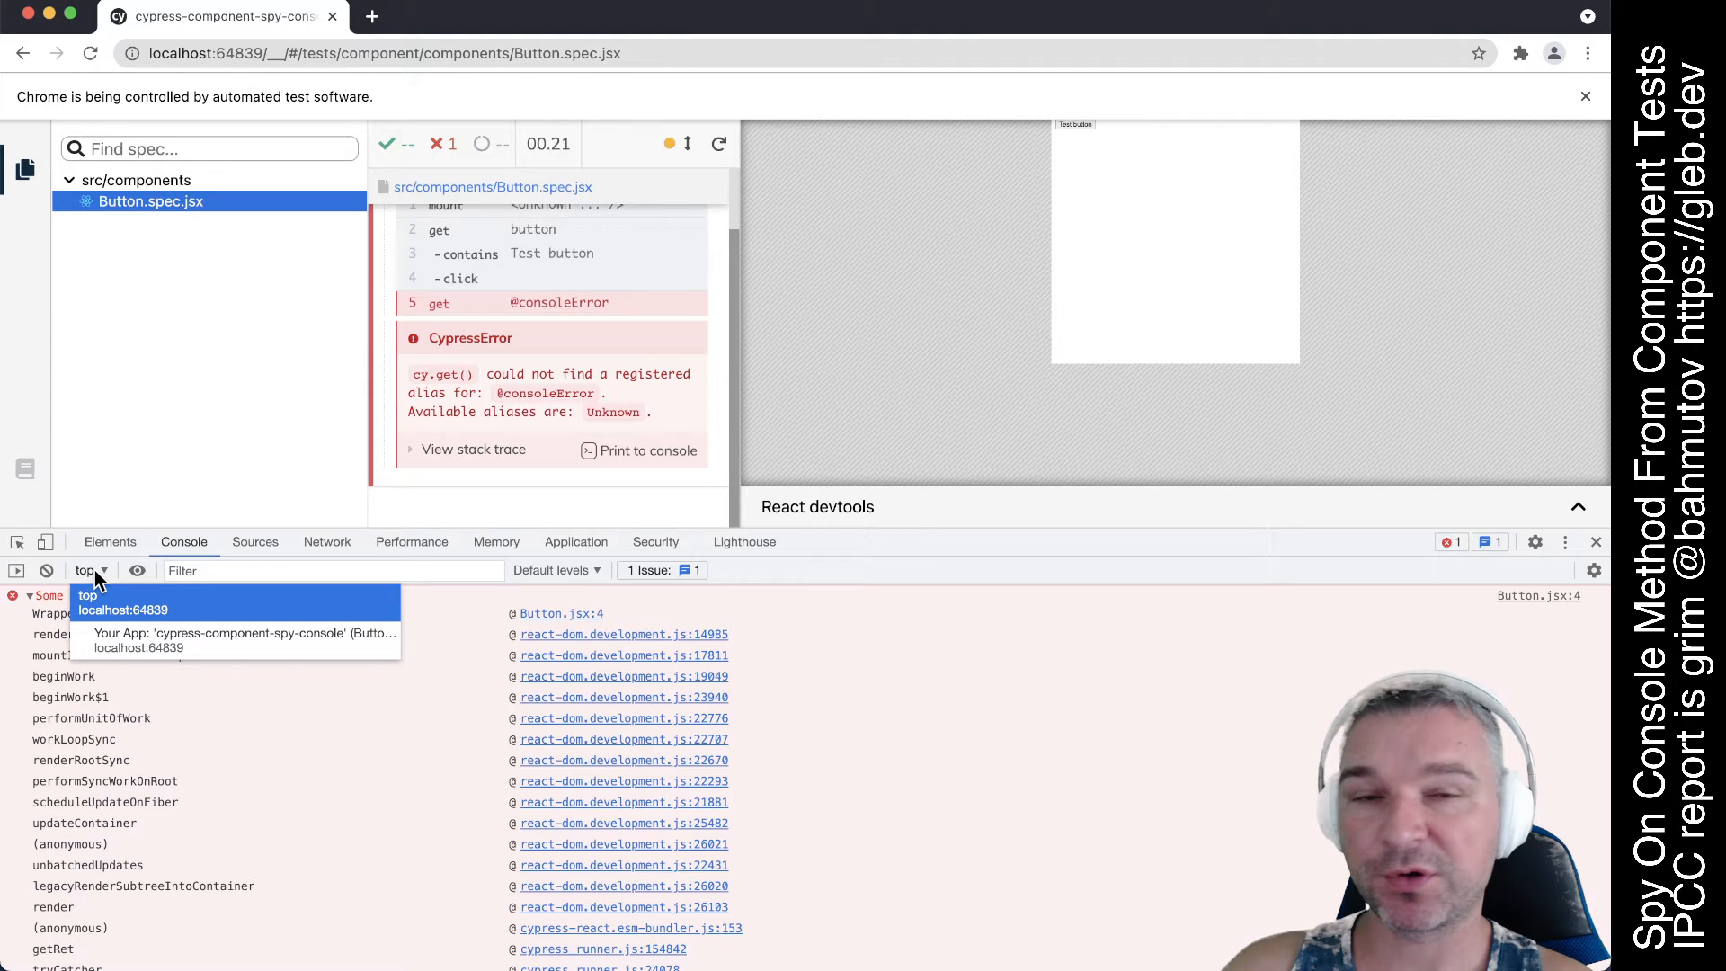
key("cmd+tab")
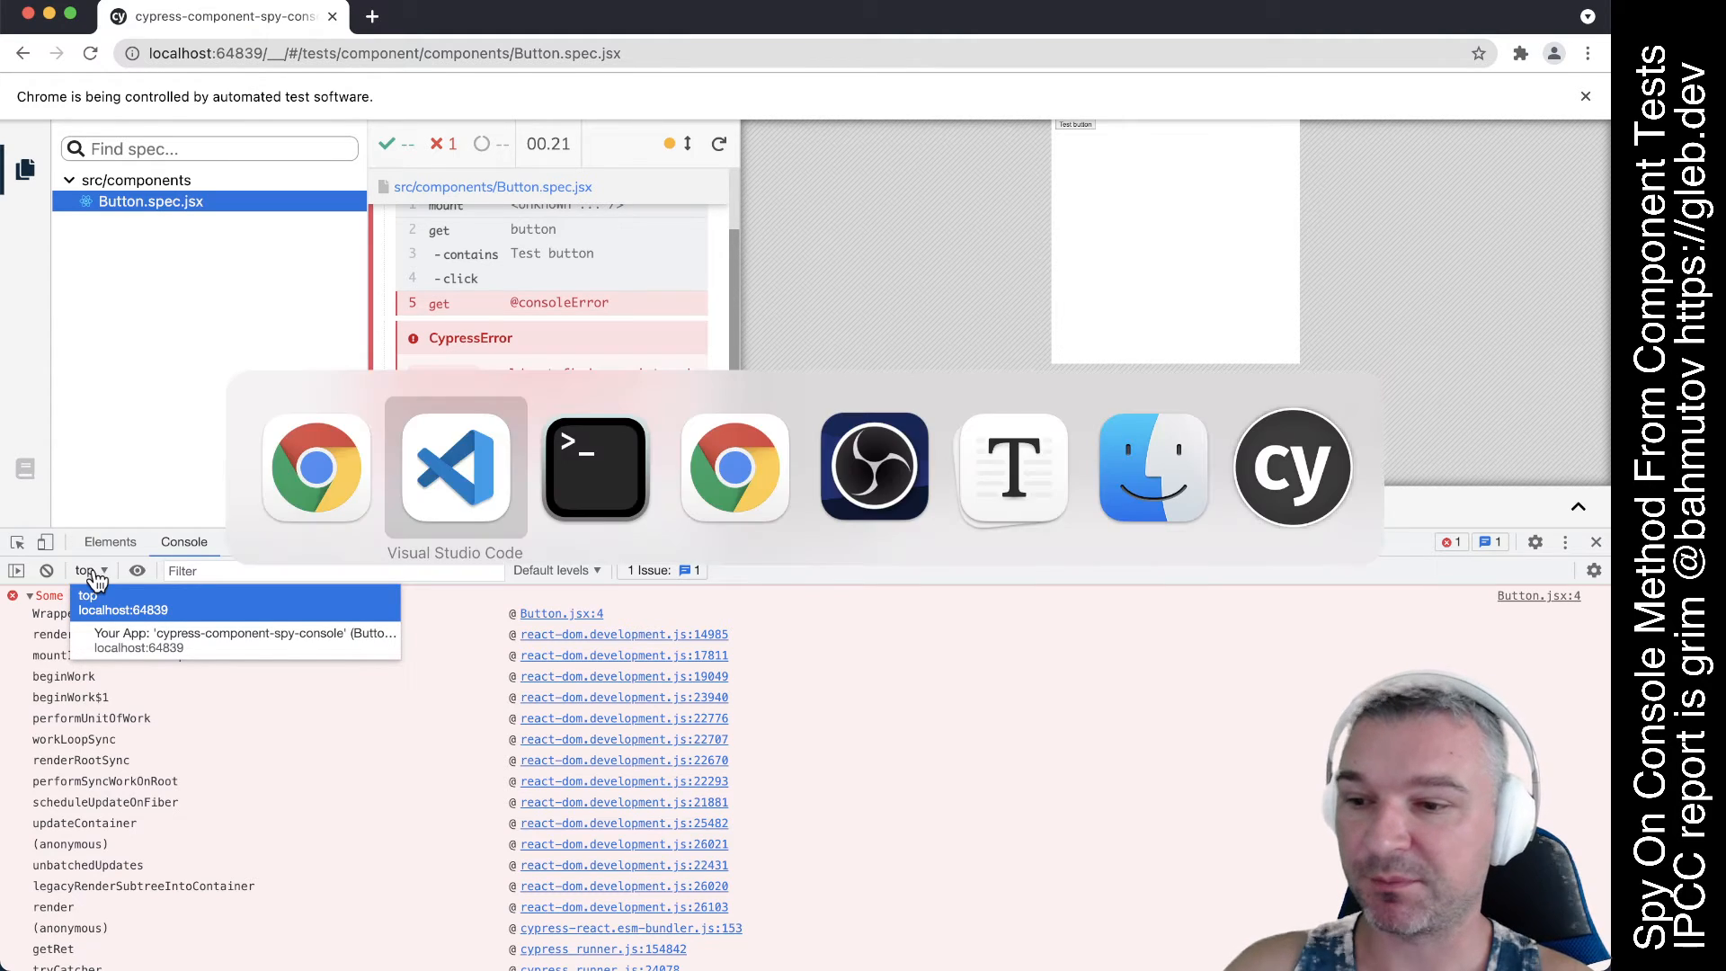
left_click(455, 465)
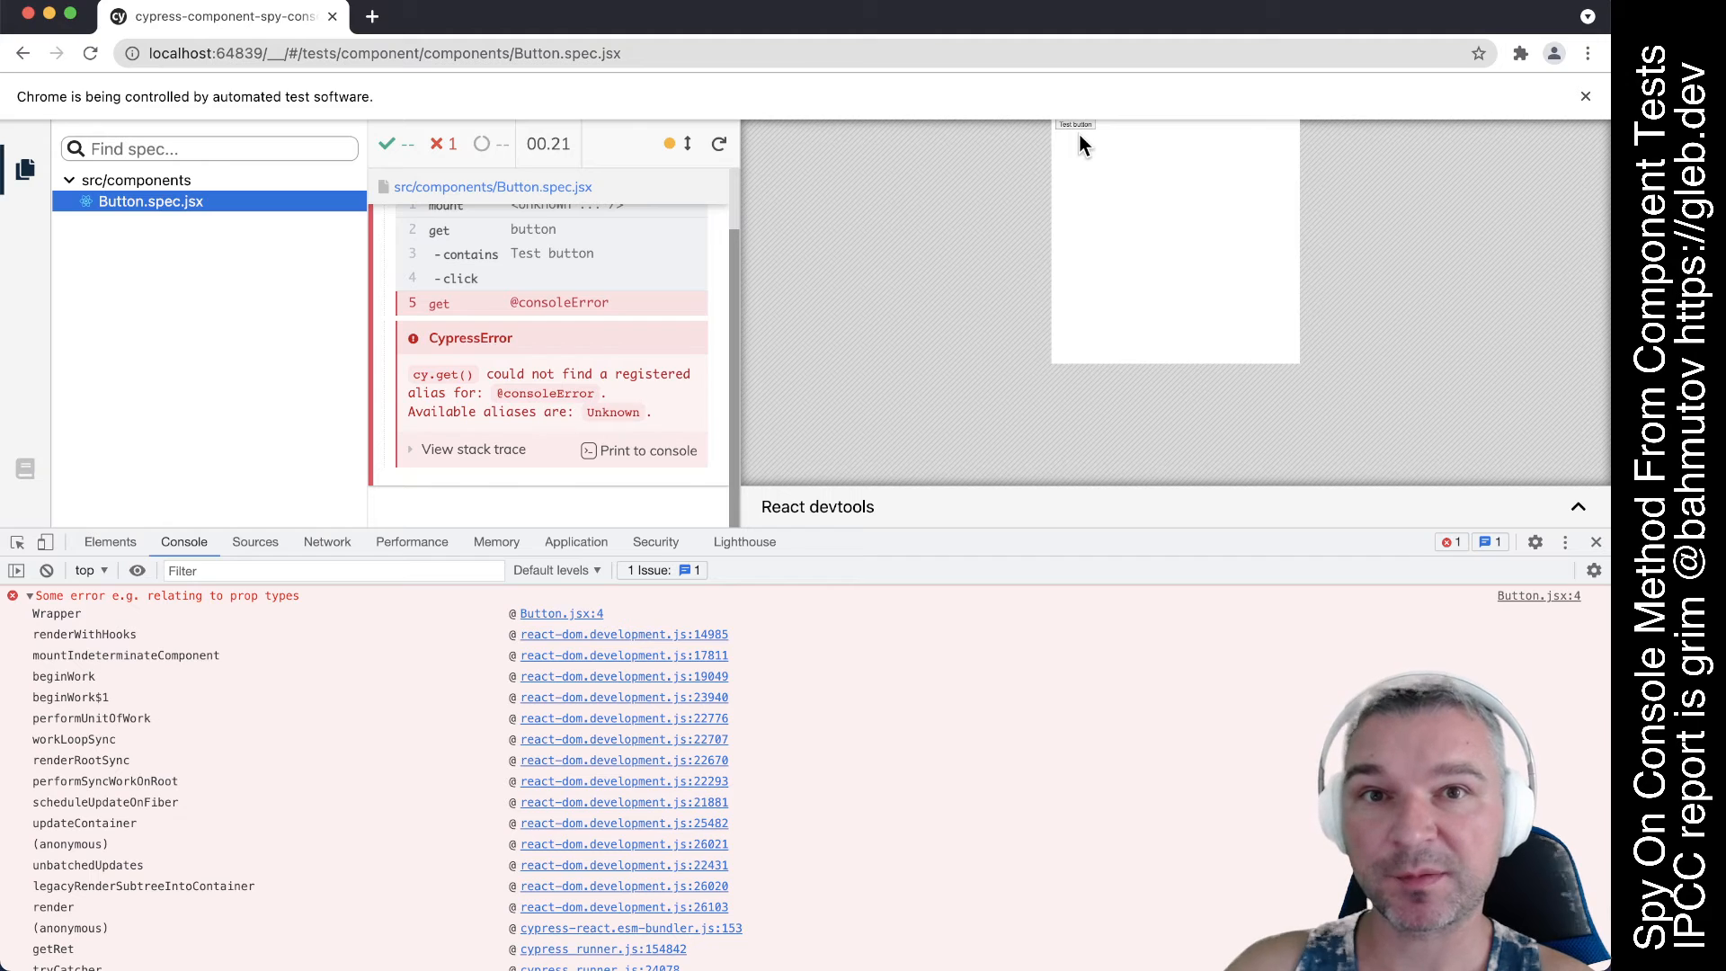
left_click(90, 570)
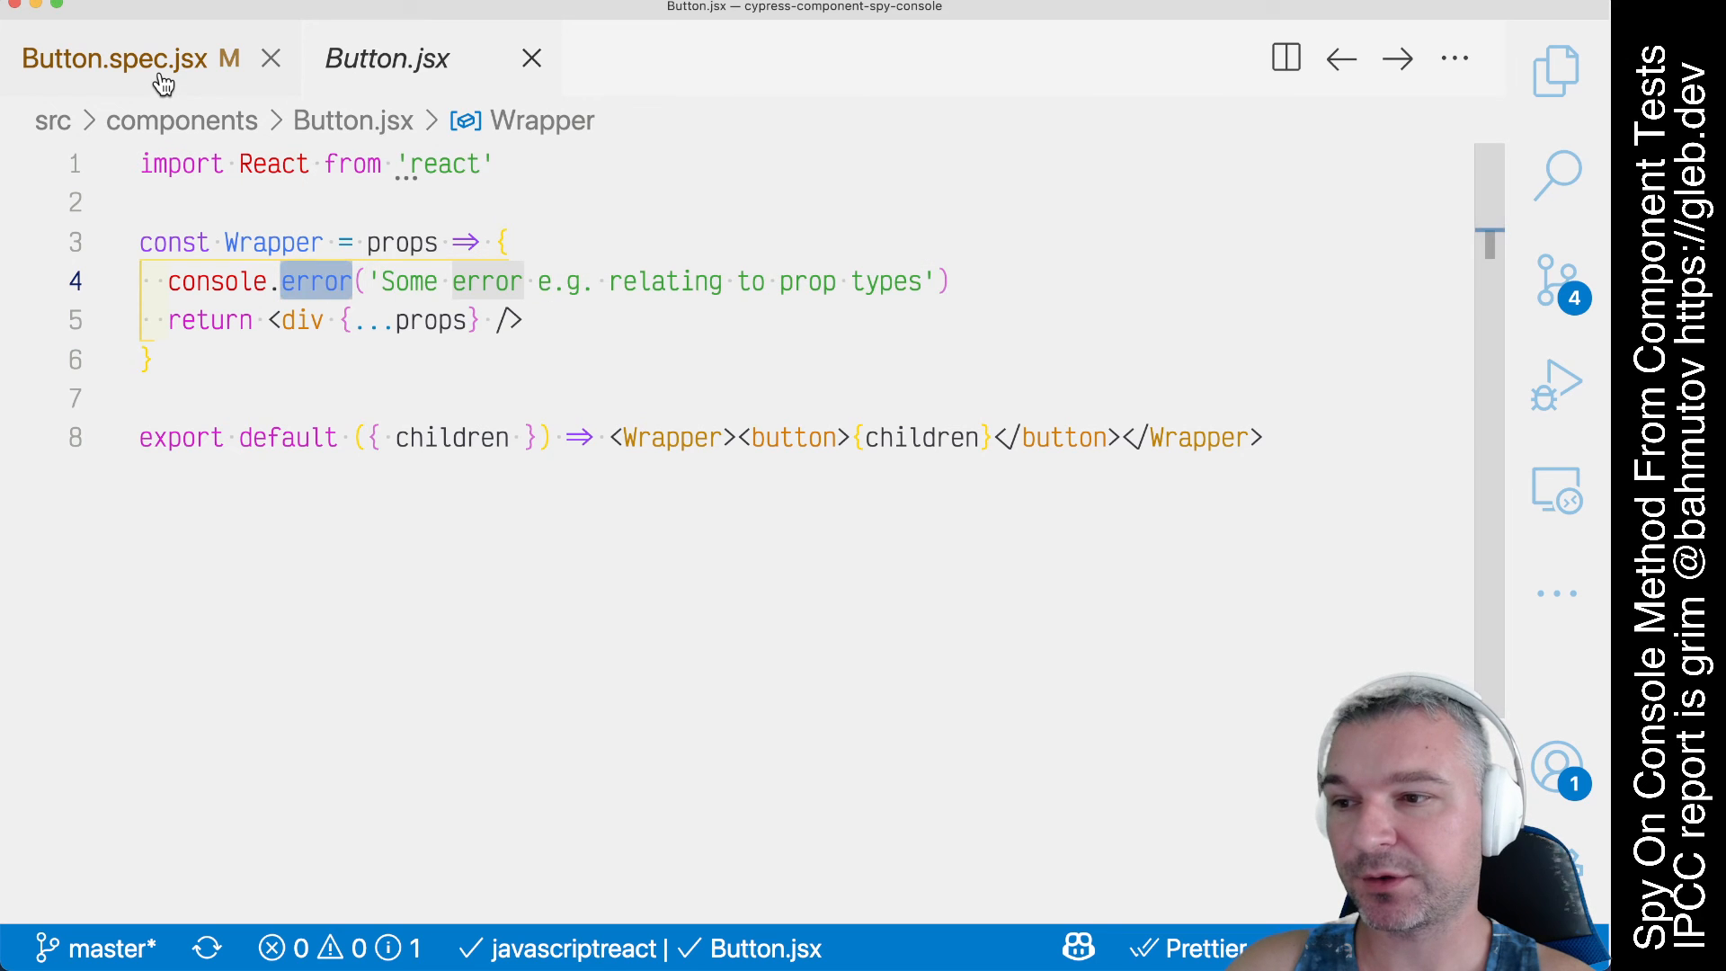
left_click(129, 58)
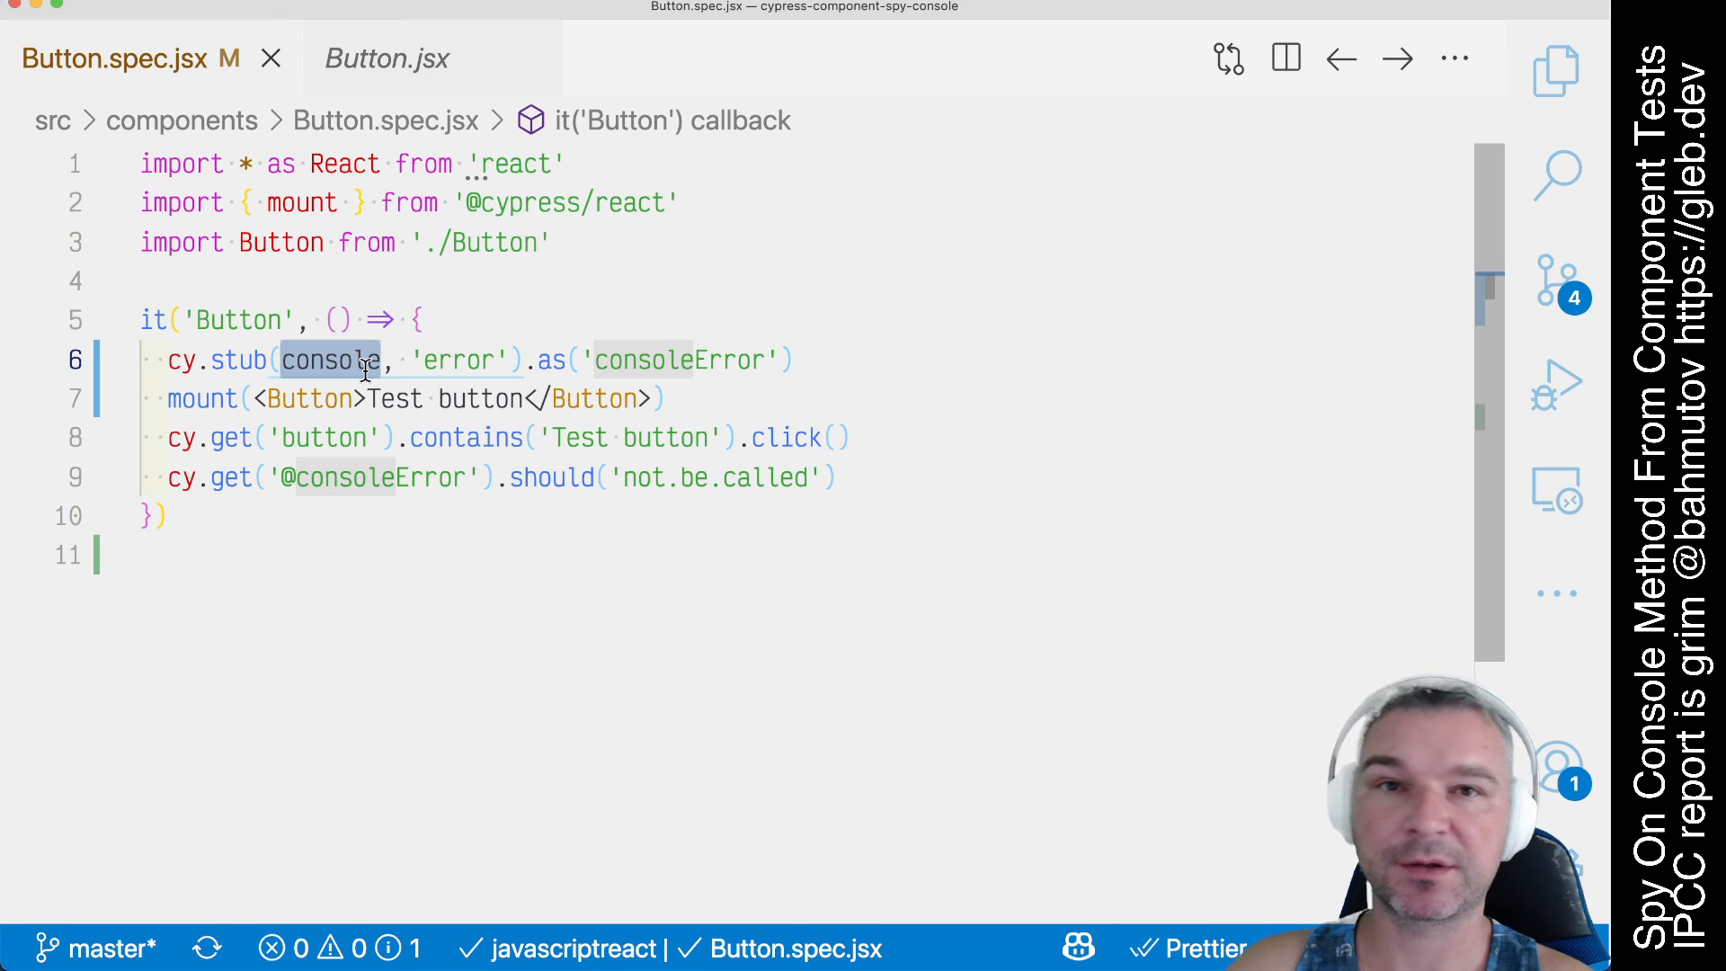